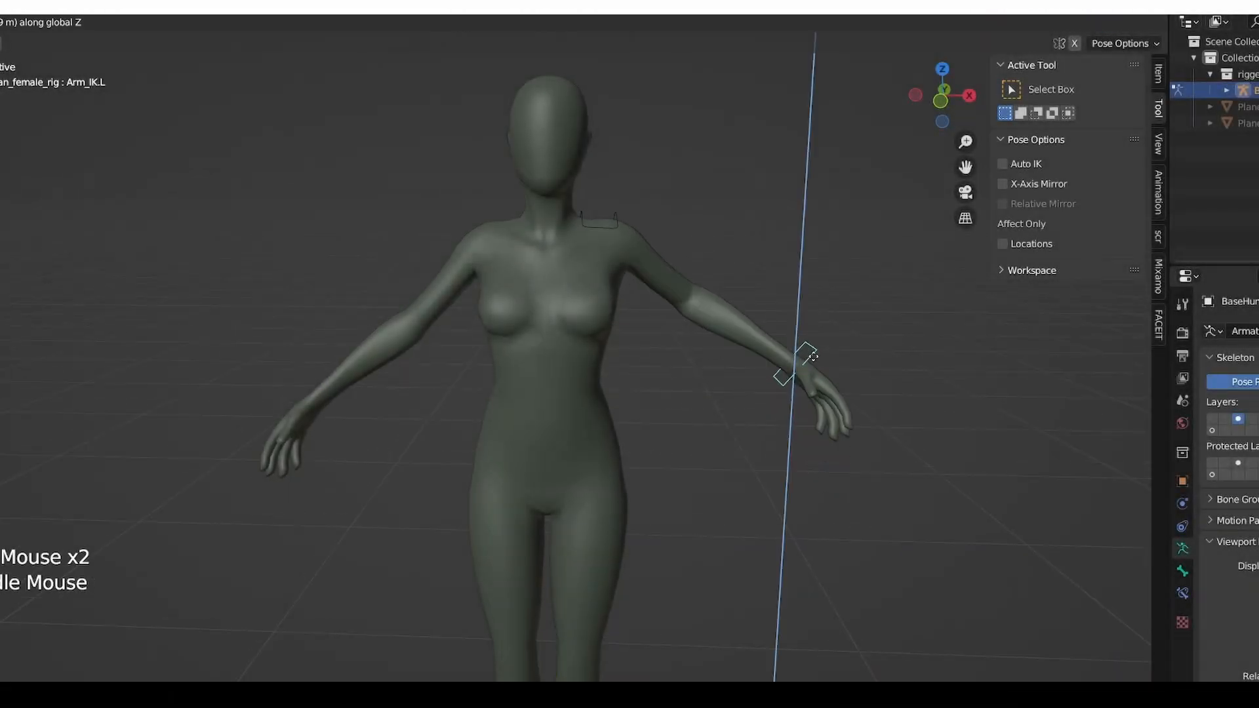
Move the left arm IK target around to test how the arm lifts and stretches
left_click_drag(802, 356, 794, 473)
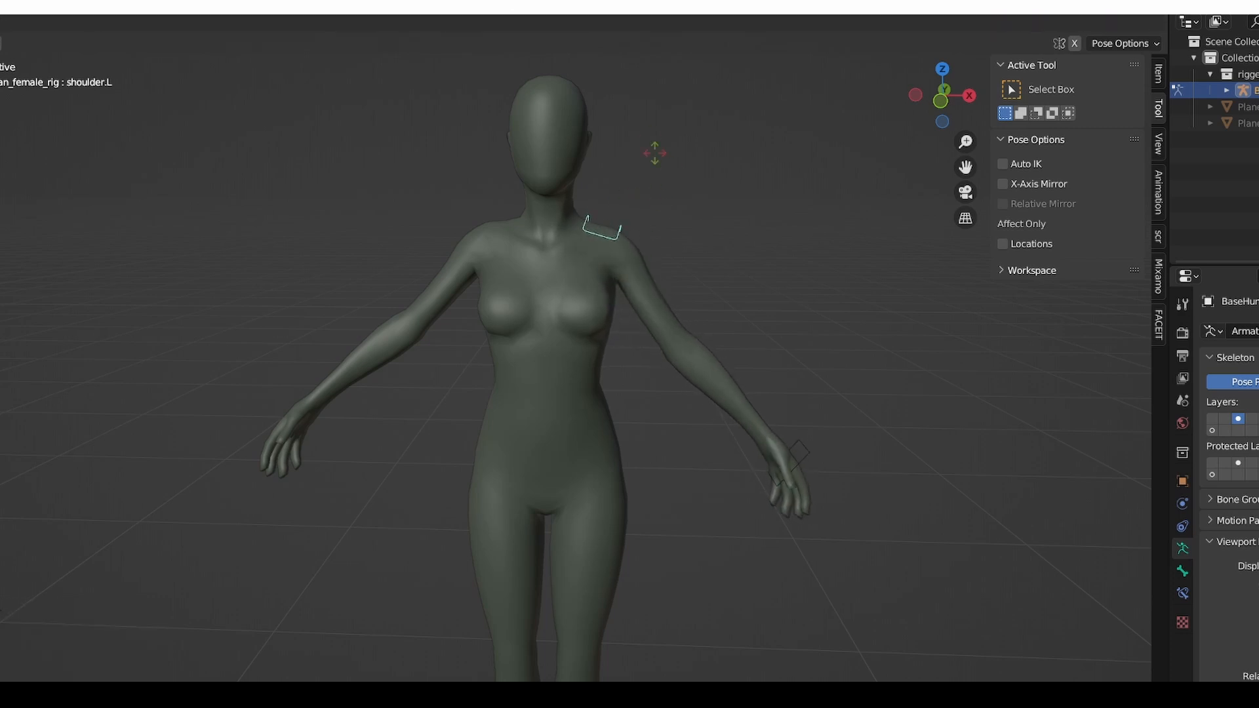
left_click_drag(791, 453, 803, 310)
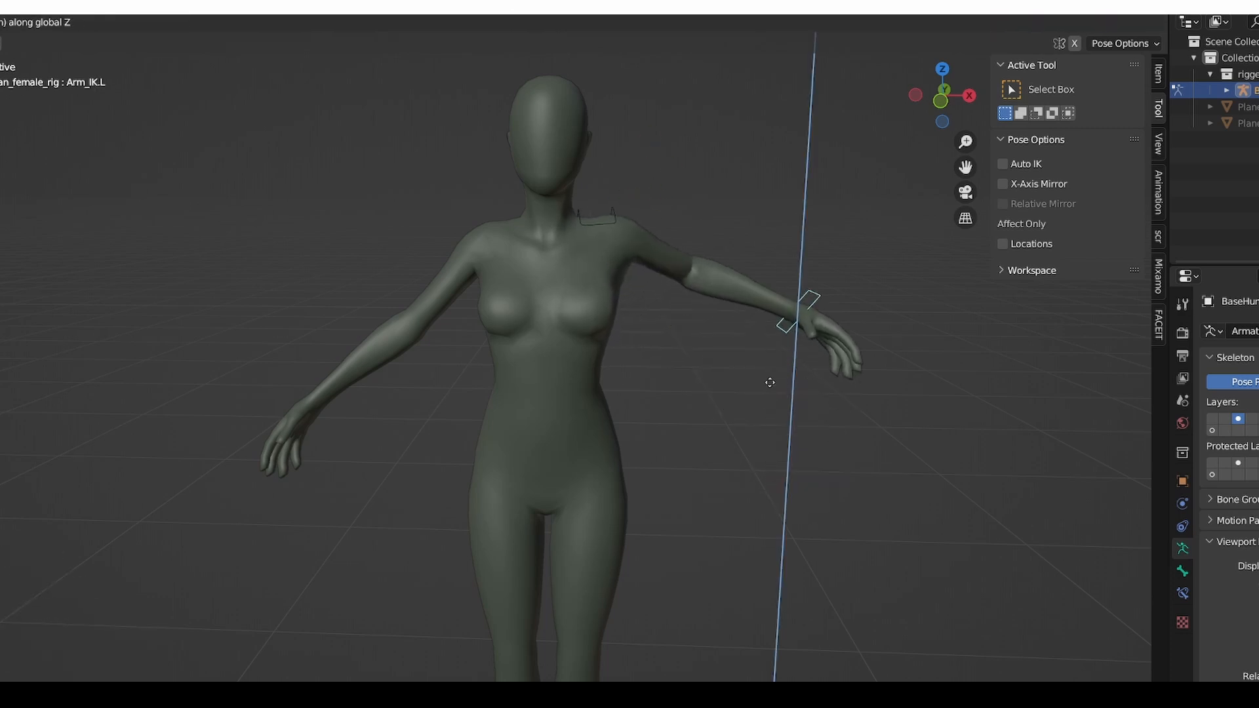
left_click_drag(803, 309, 798, 409)
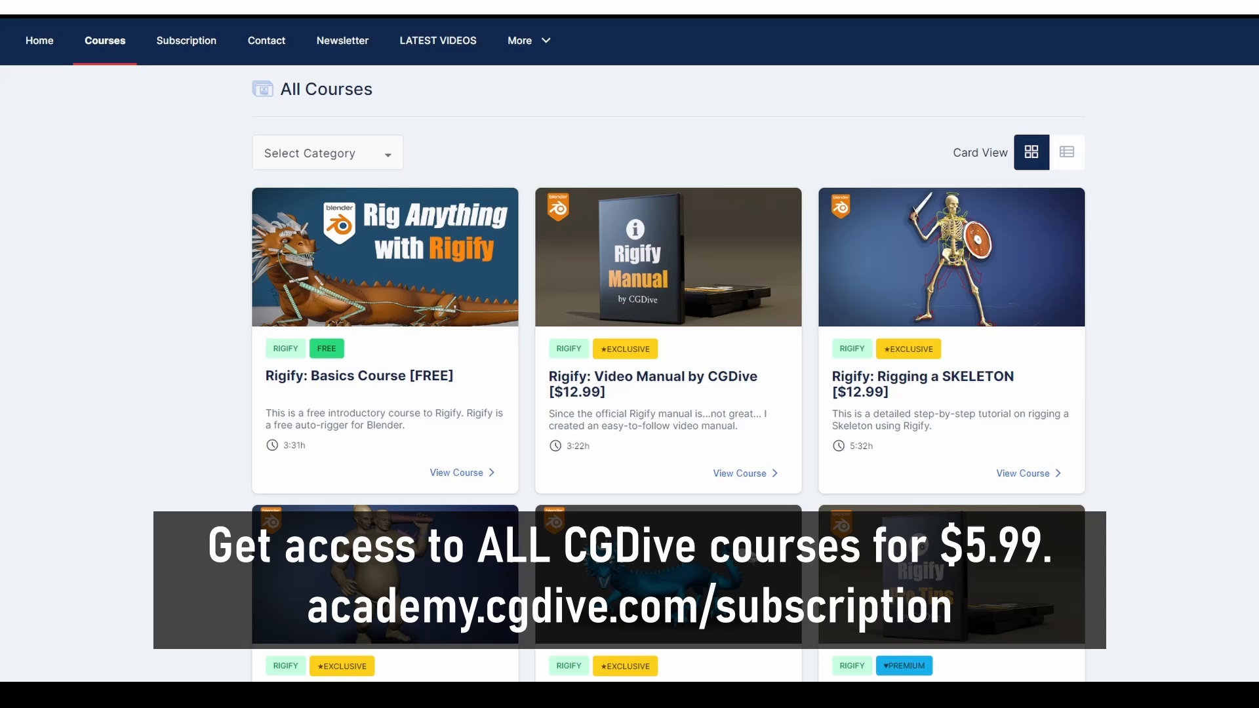
Scroll down through the CGDive Academy courses and latest videos list
scroll("down", 3)
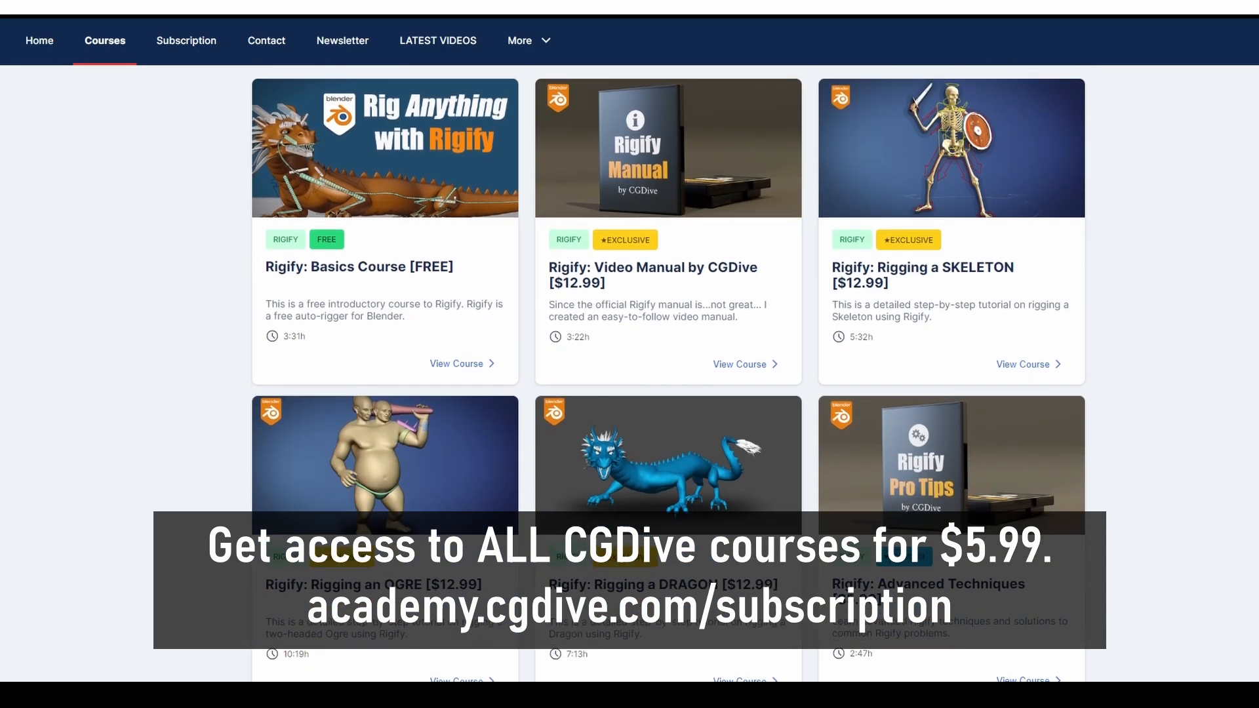
scroll("down", 3)
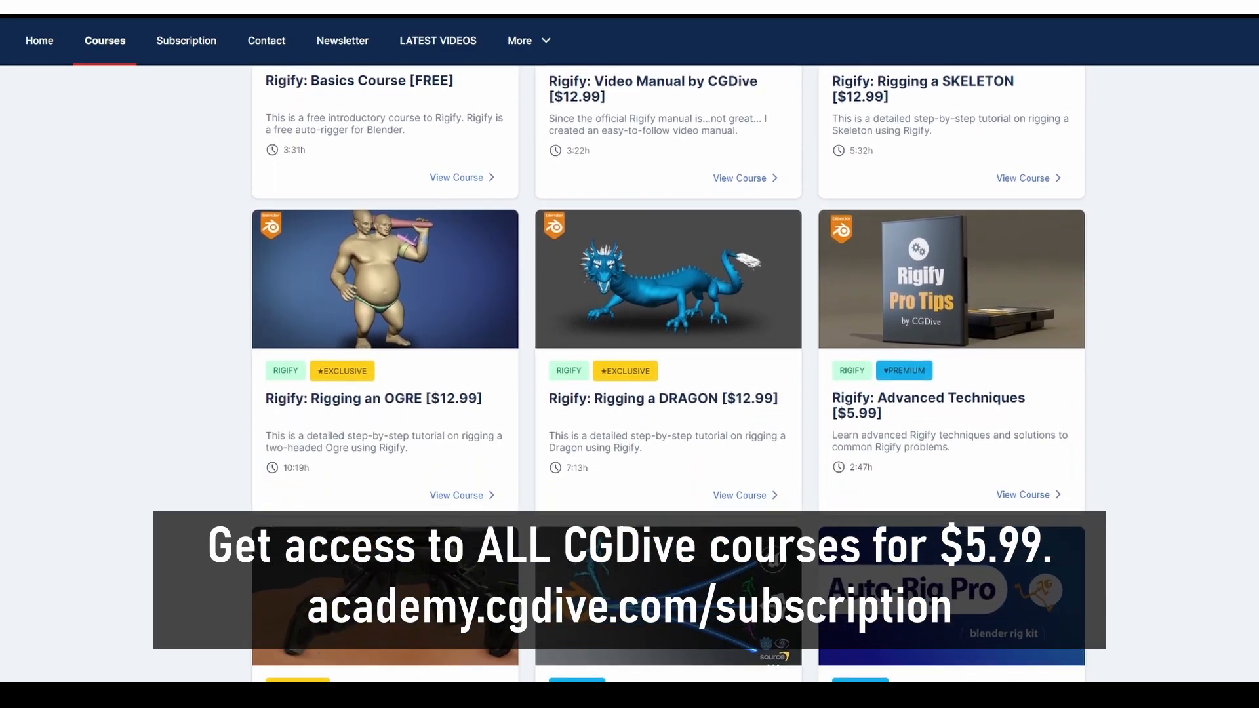
scroll("down", 3)
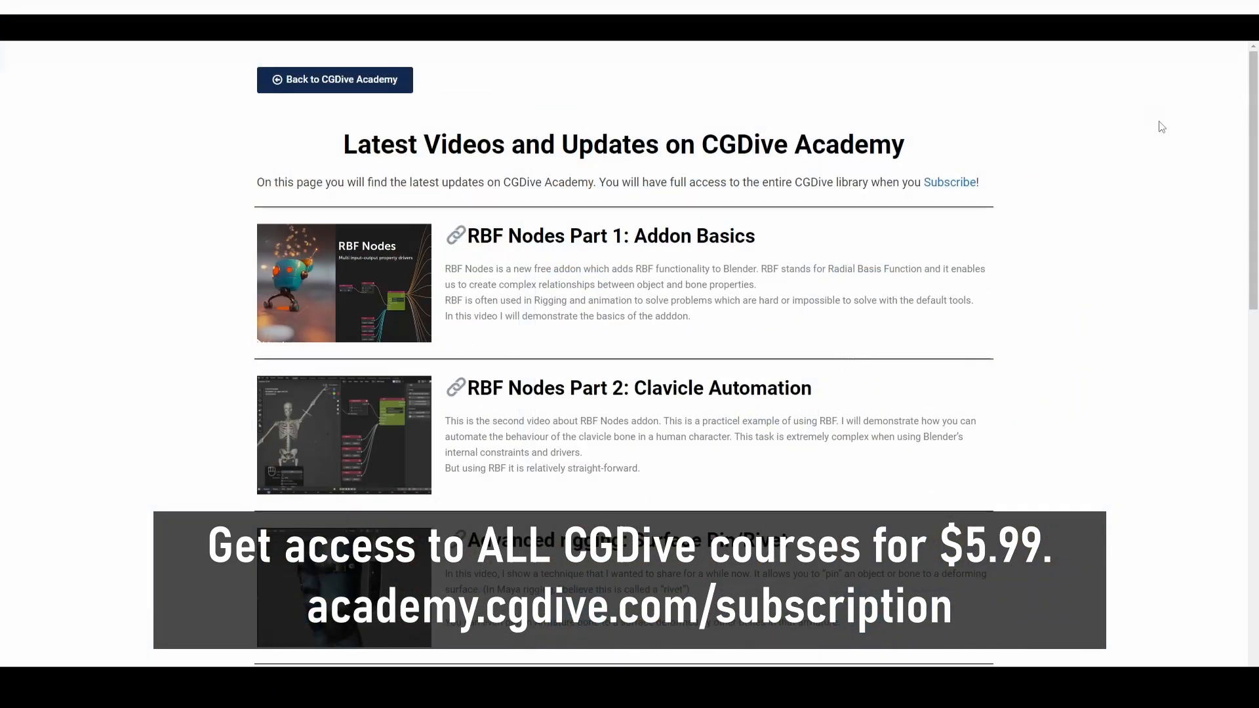
scroll("down", 3)
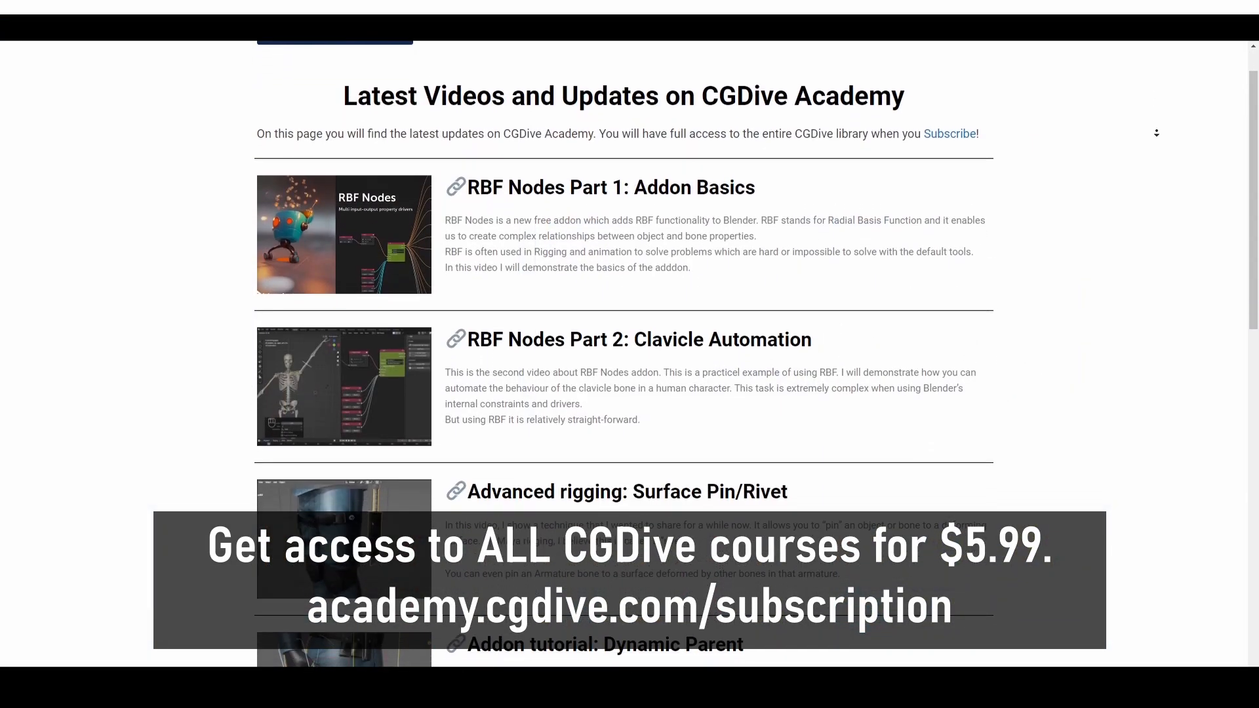
scroll("down", 3)
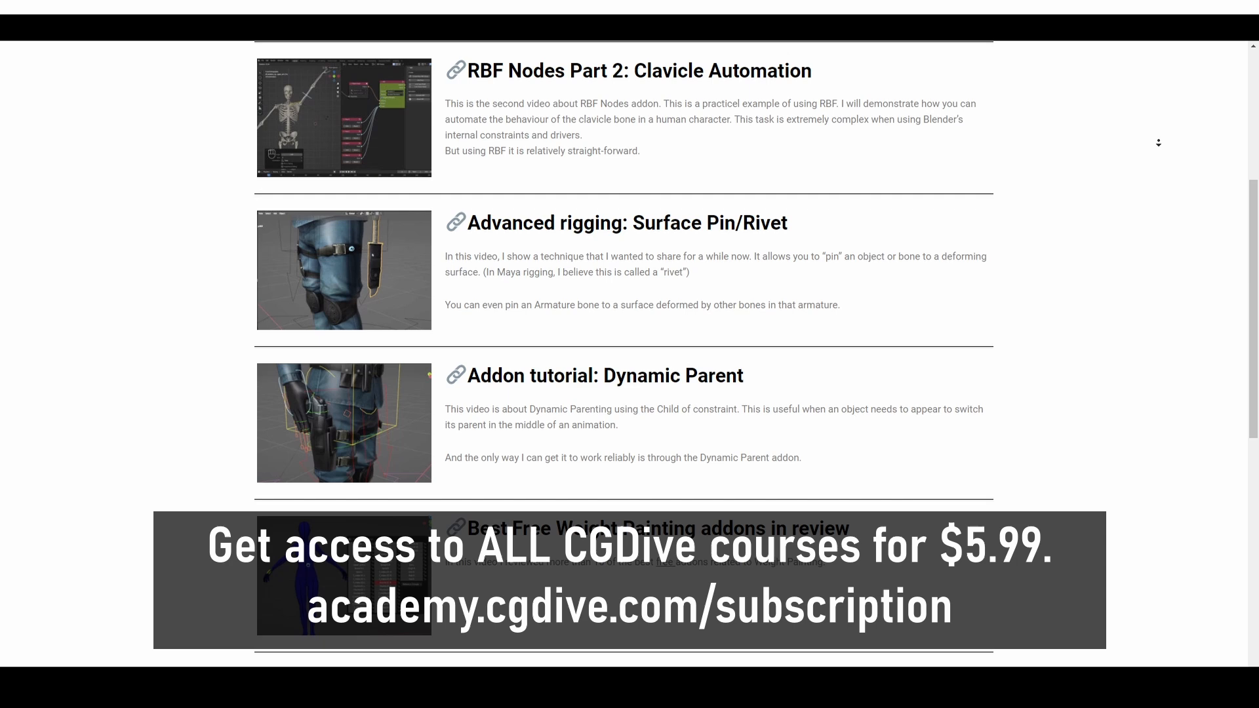
scroll("down", 3)
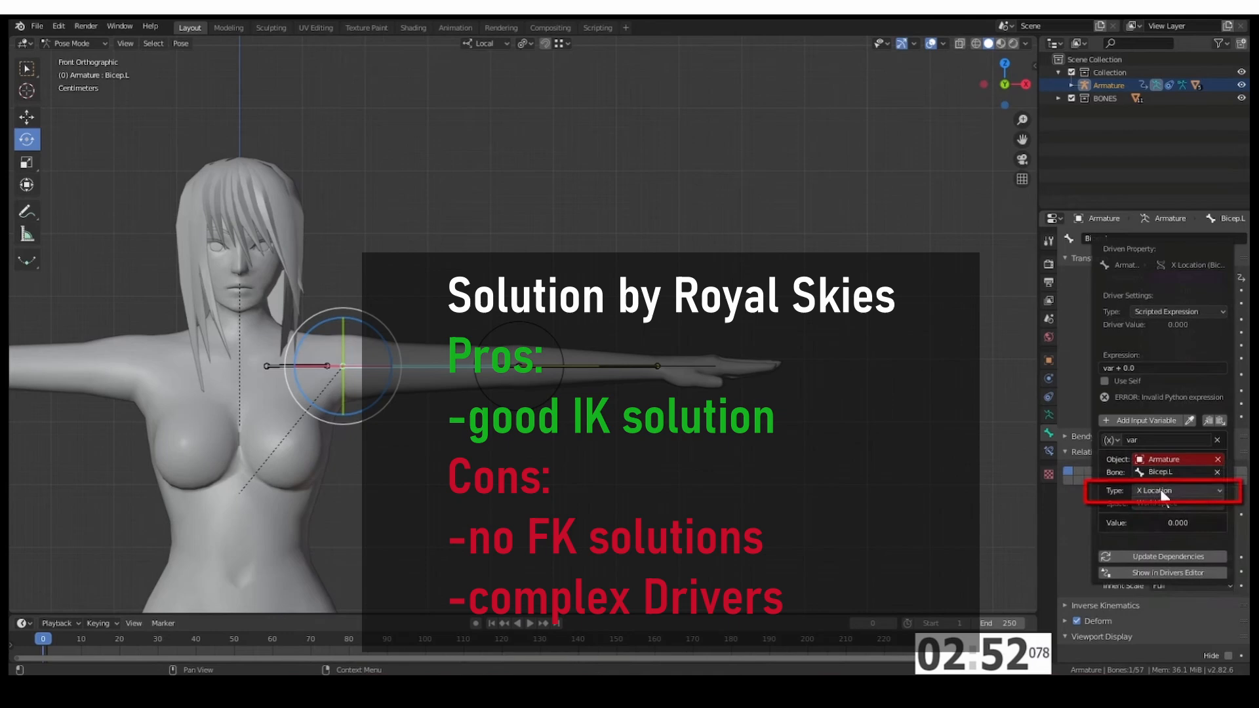
left_click(1176, 490)
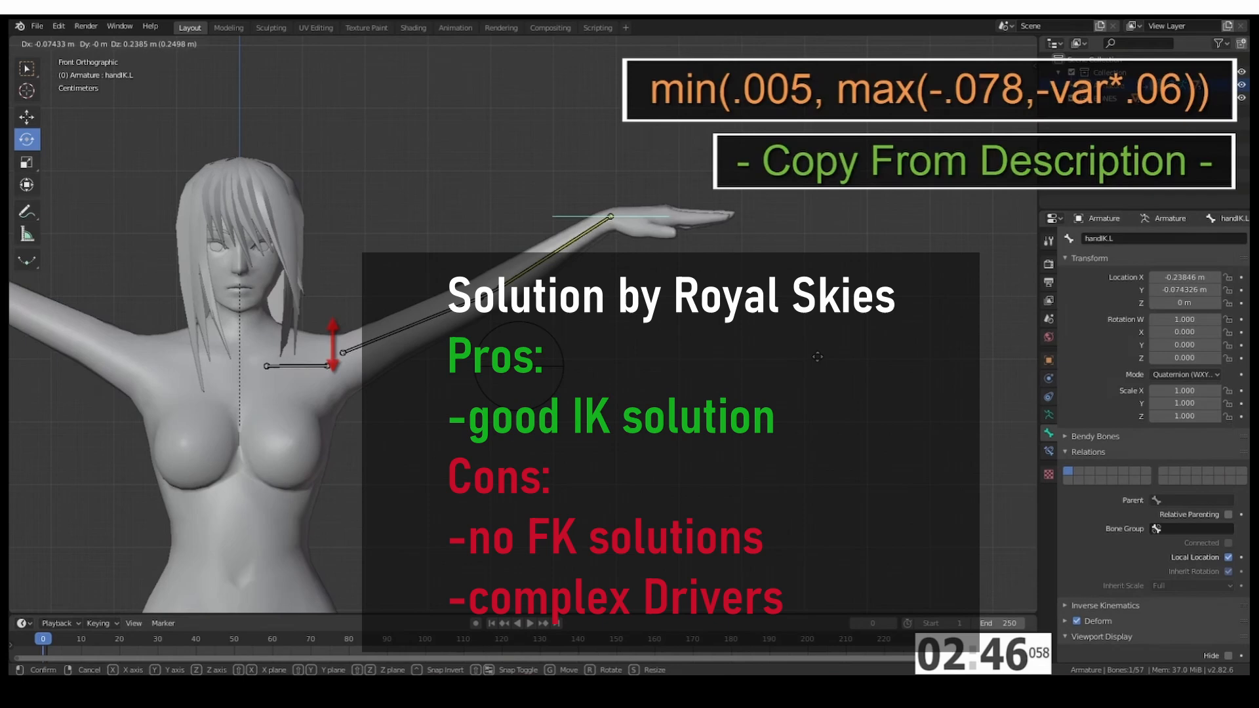
left_click_drag(329, 353, 329, 362)
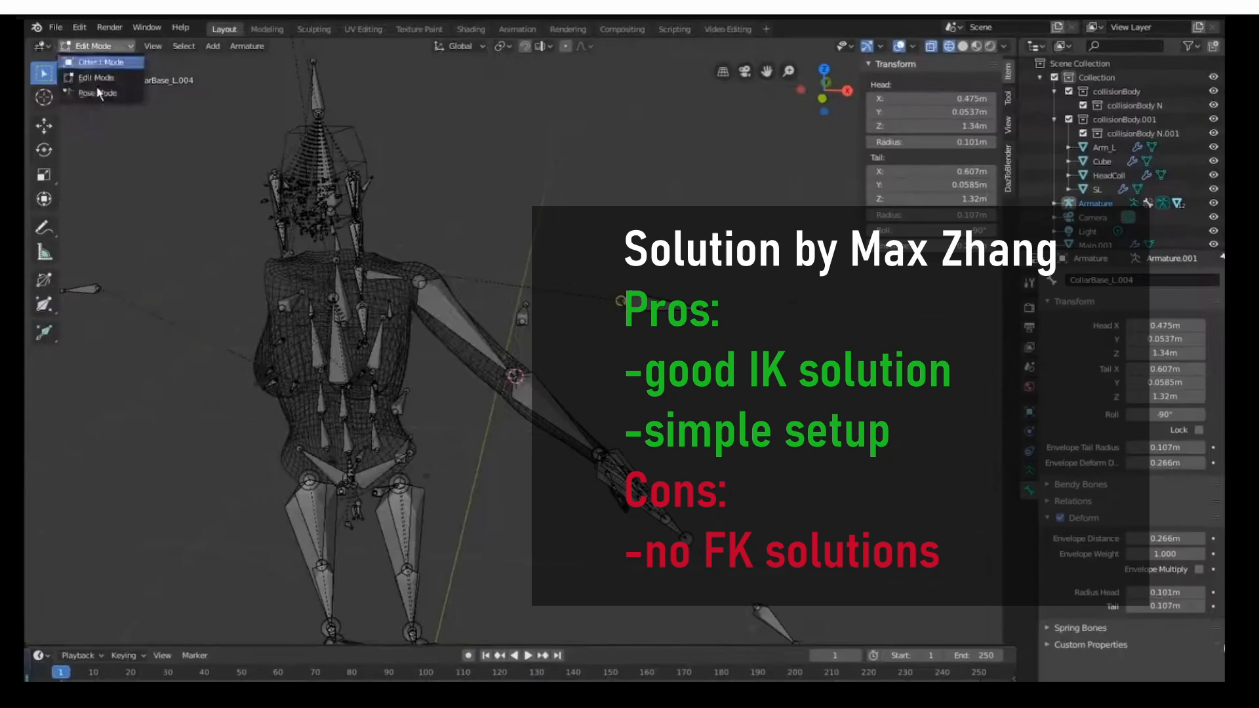
In Pose Mode, set the collar bone's Copy Location constraint to Local Space
left_click(98, 92)
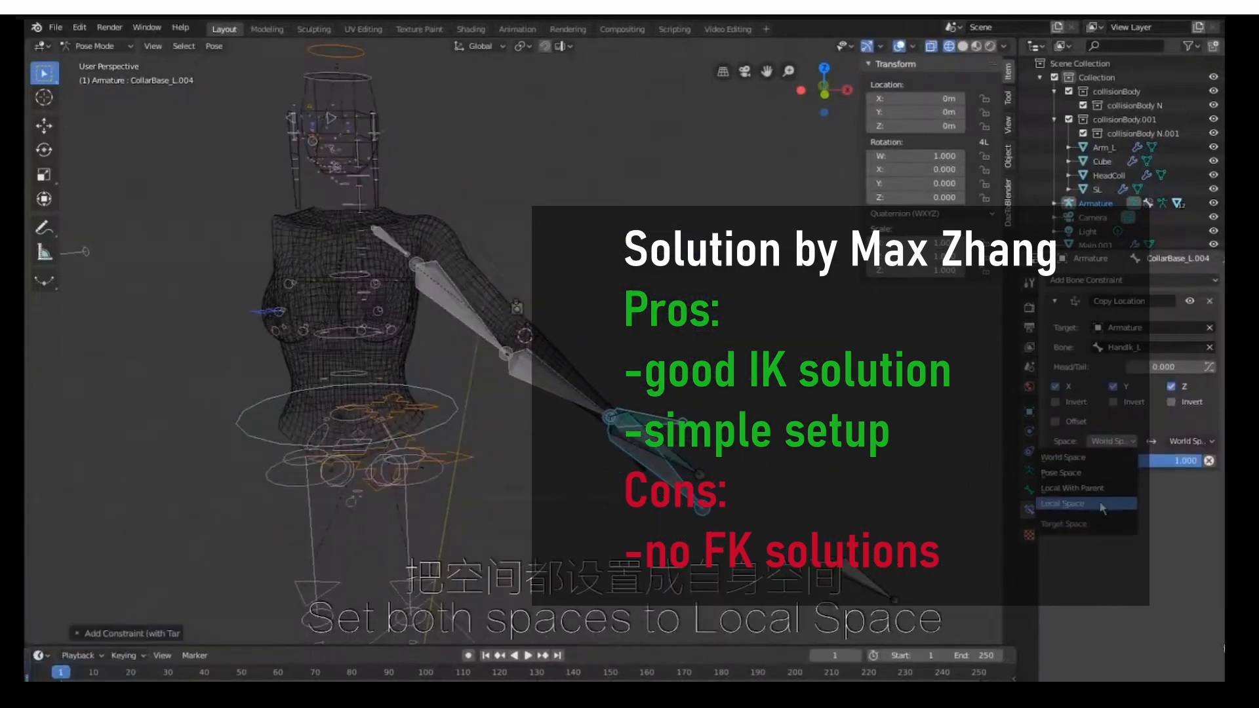
left_click(1063, 504)
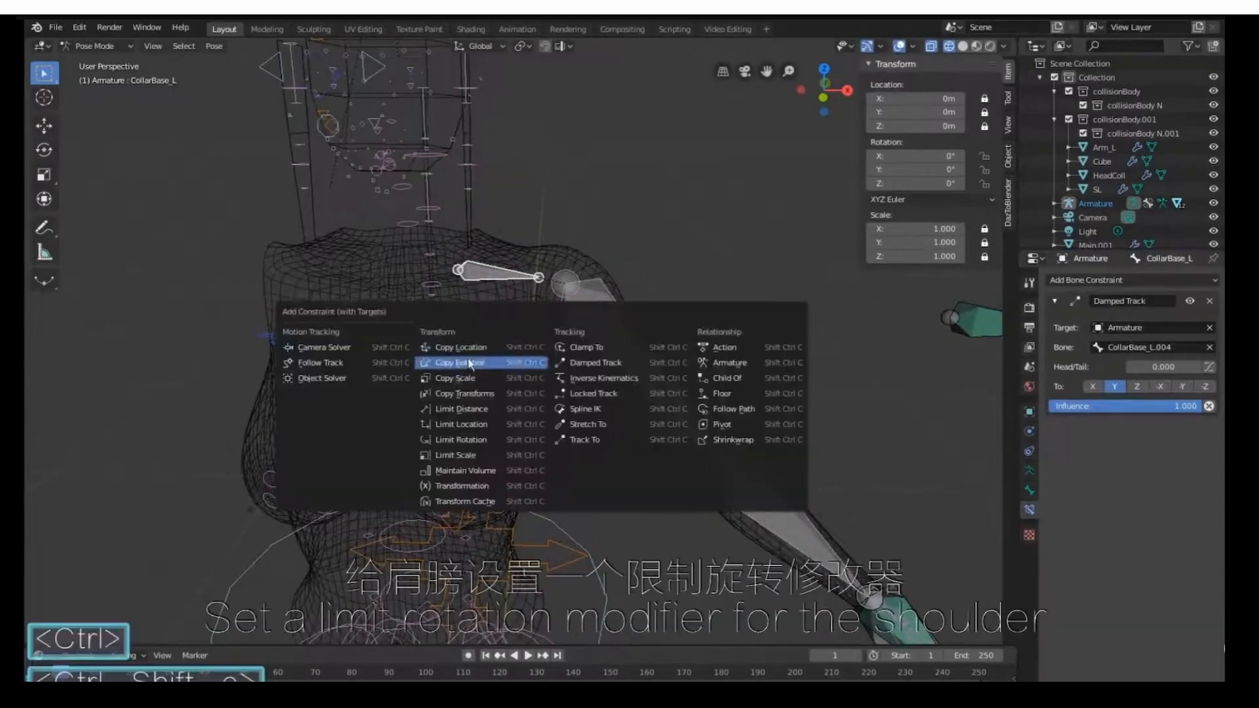
Add a Limit Rotation constraint with For Transform enabled, then enter Edit Mode
left_click(457, 439)
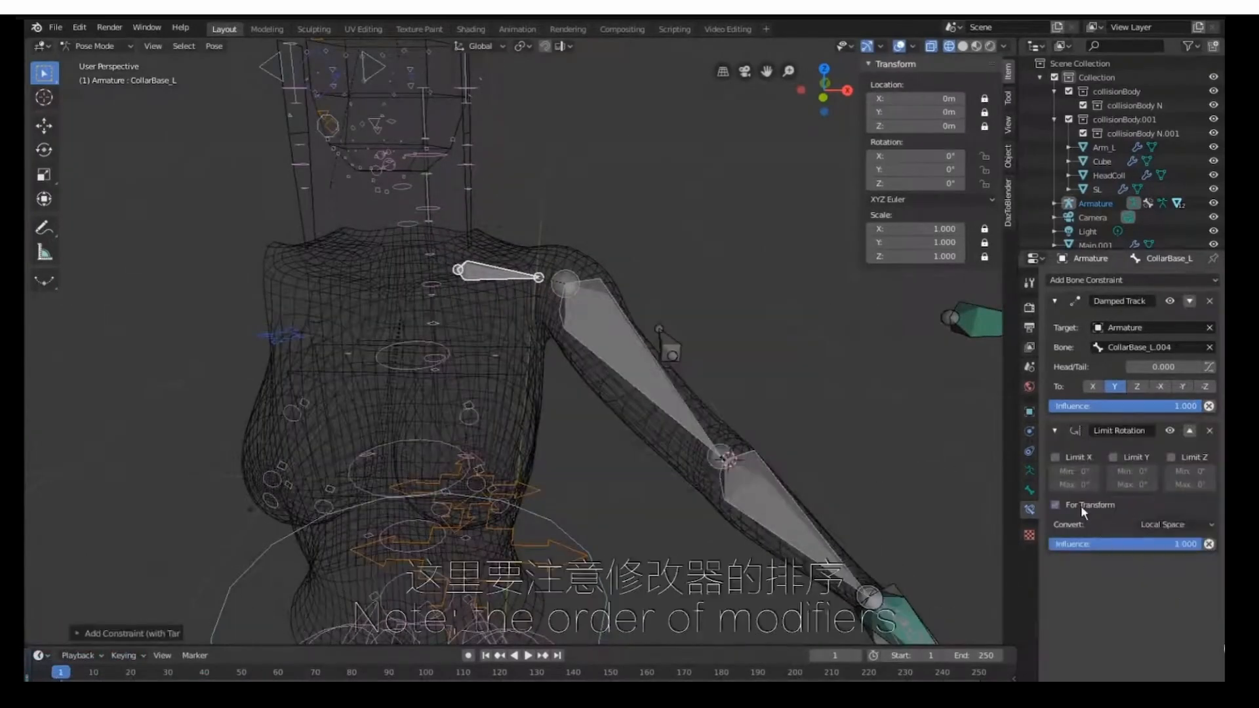
left_click(1056, 456)
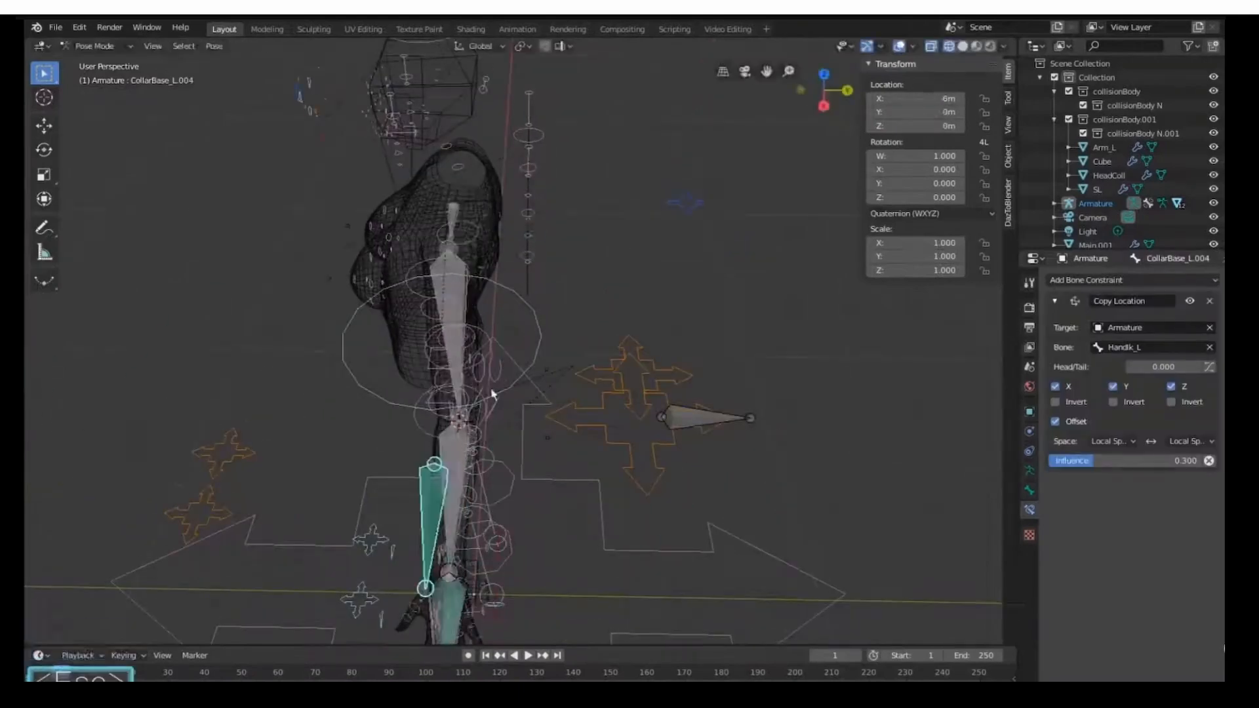
key("Tab")
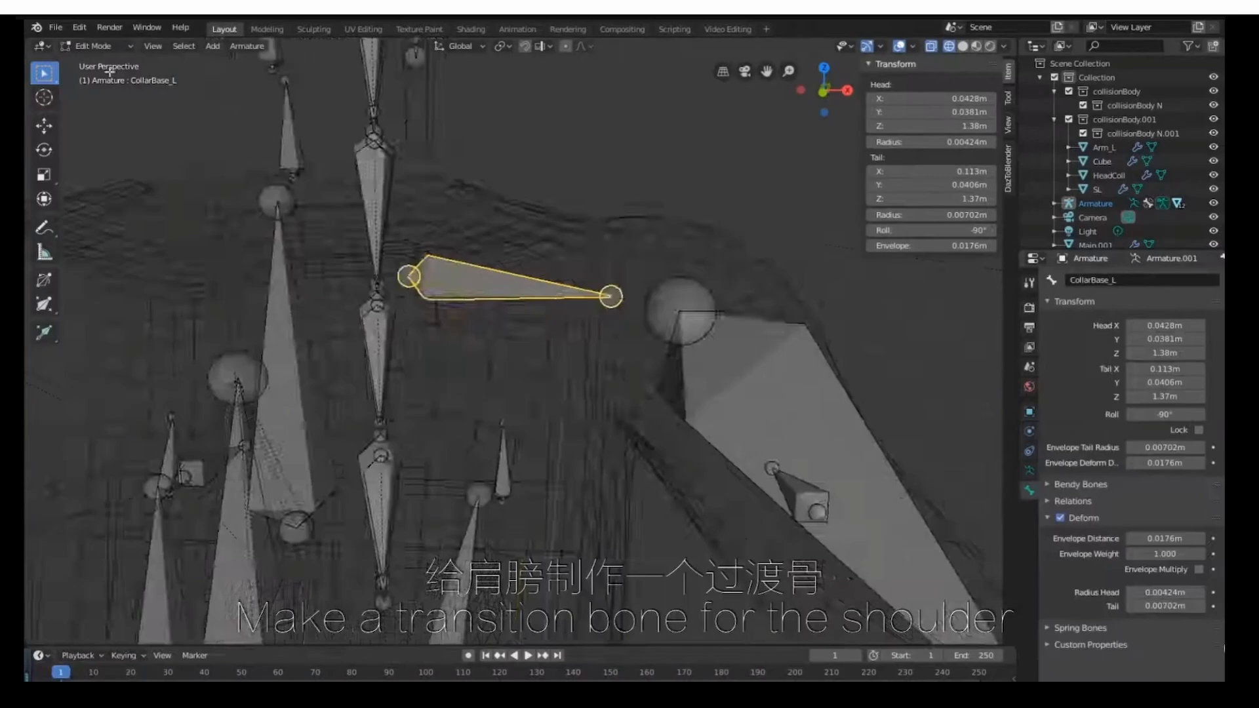
type("45")
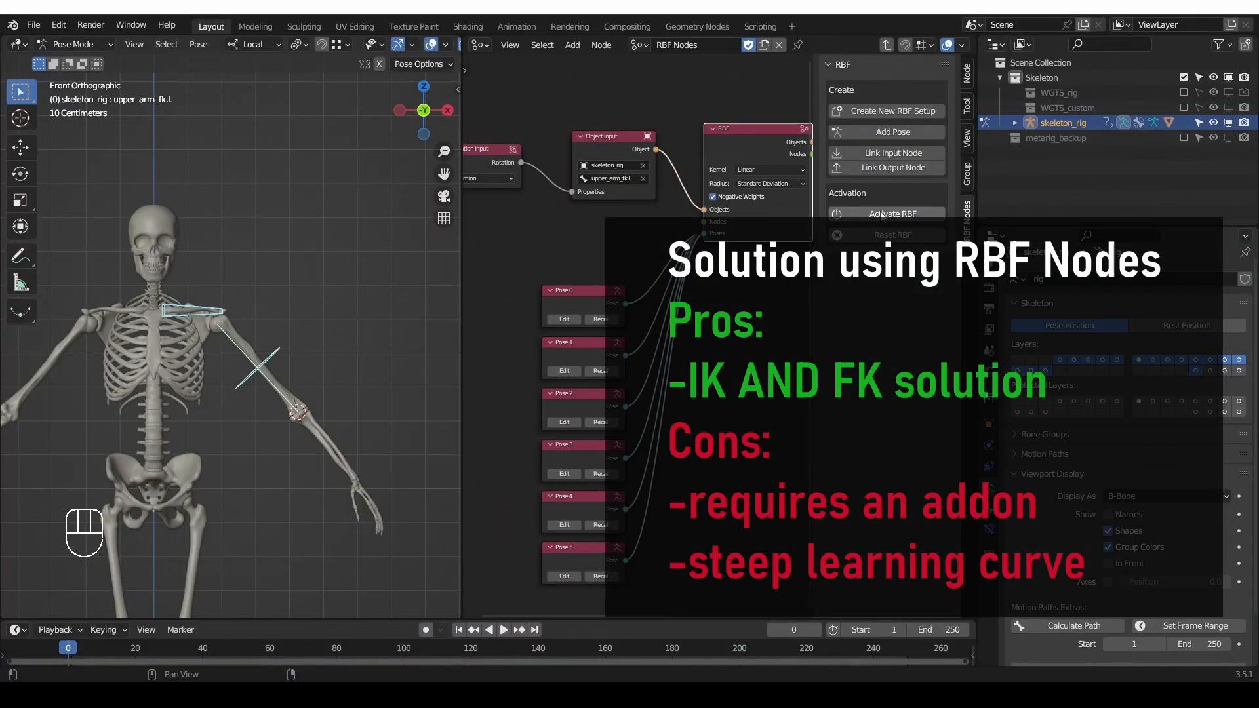
Rotate upper_arm_fk.L to test the clavicle, then show the Arm.L (IK) rig layer
key("r")
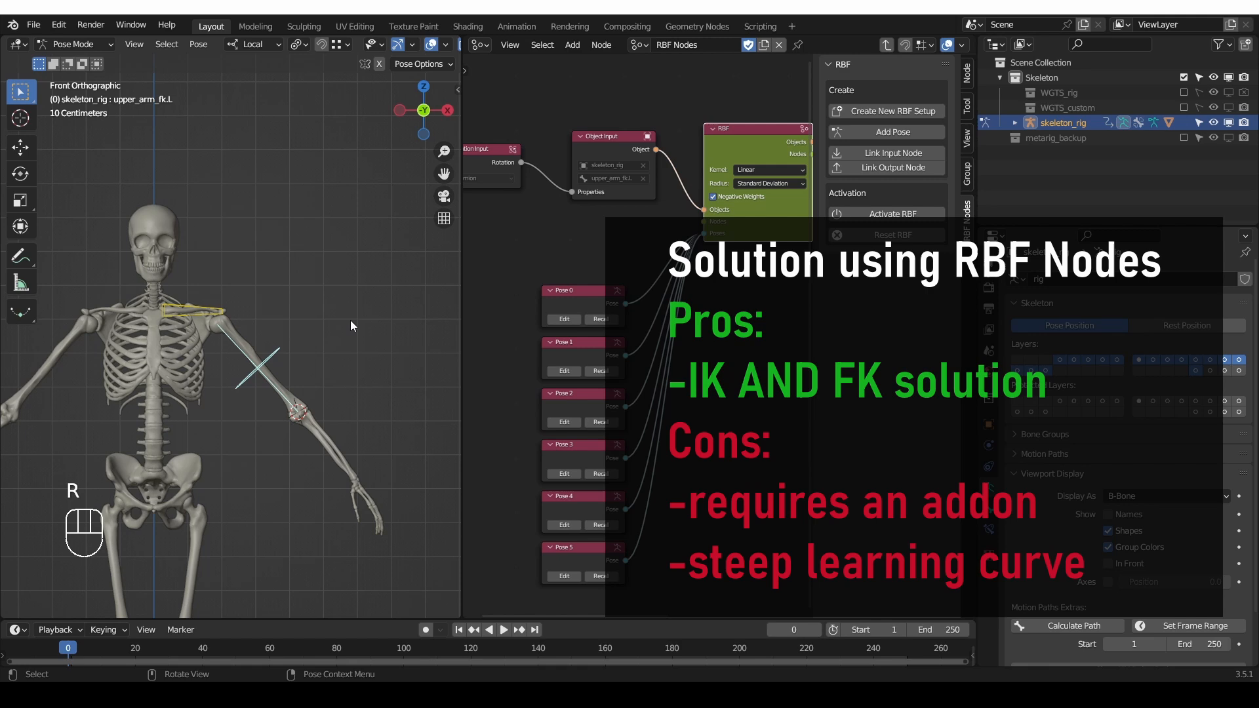
key("r")
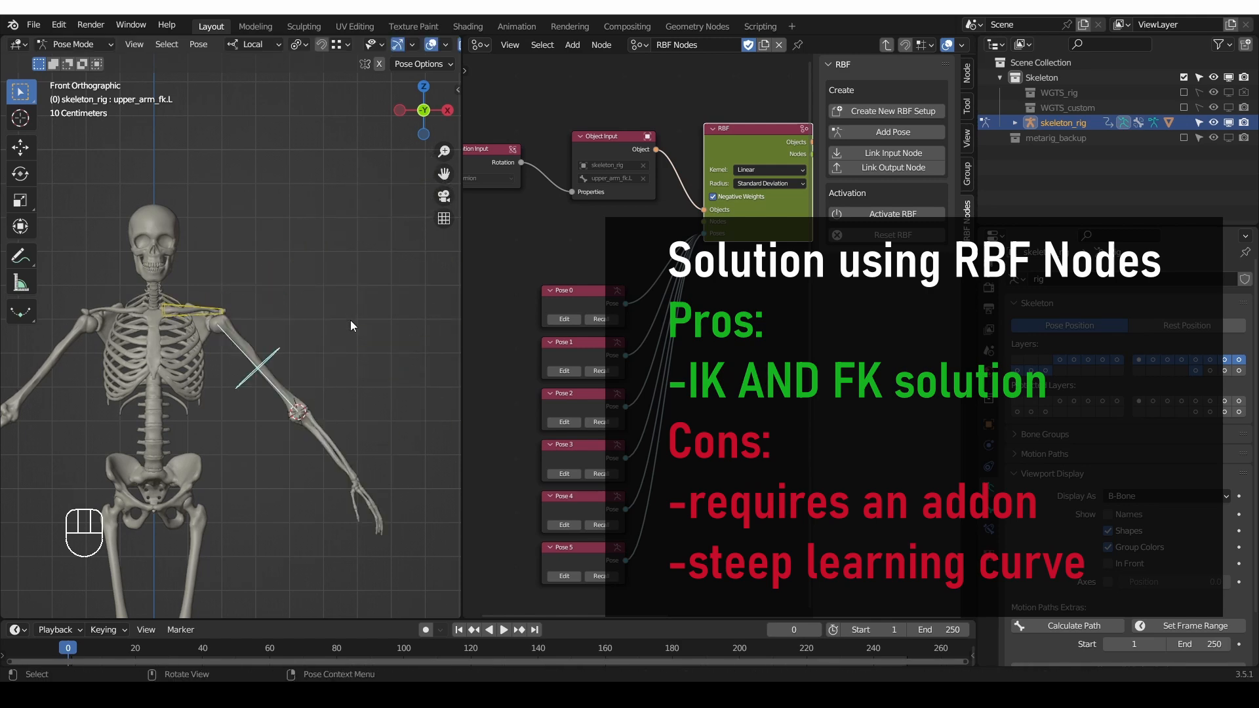
key("r")
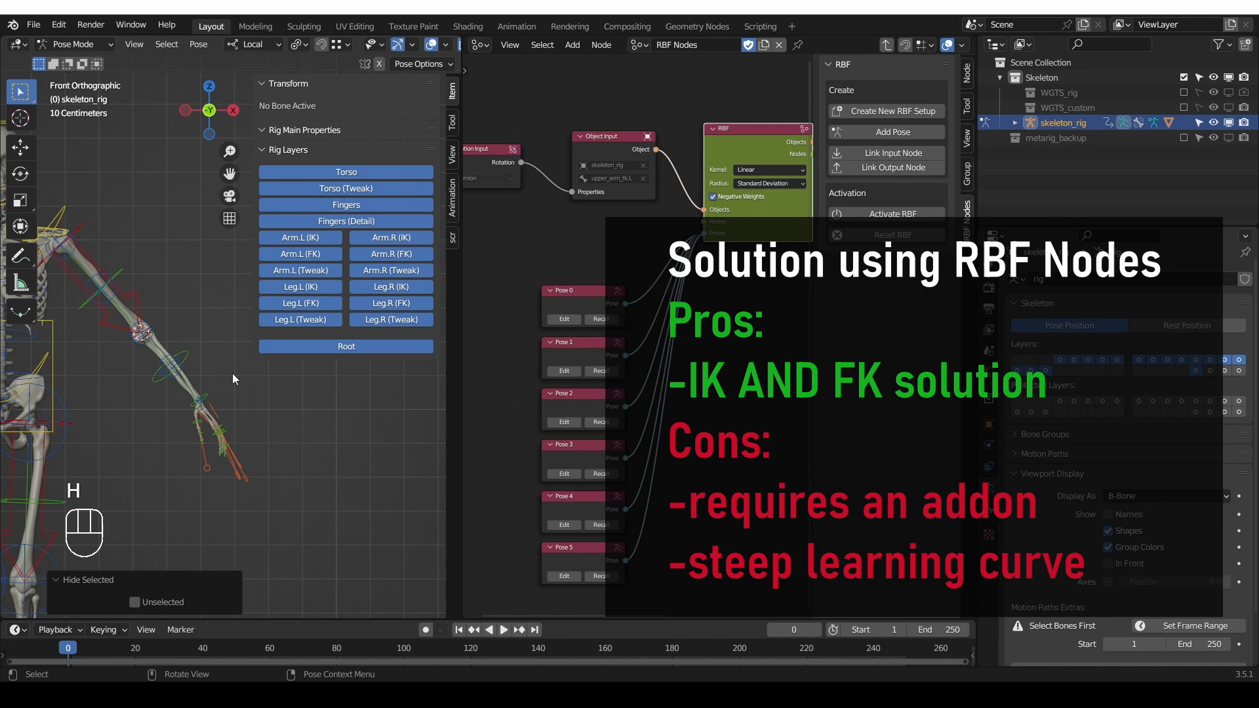
left_click(205, 405)
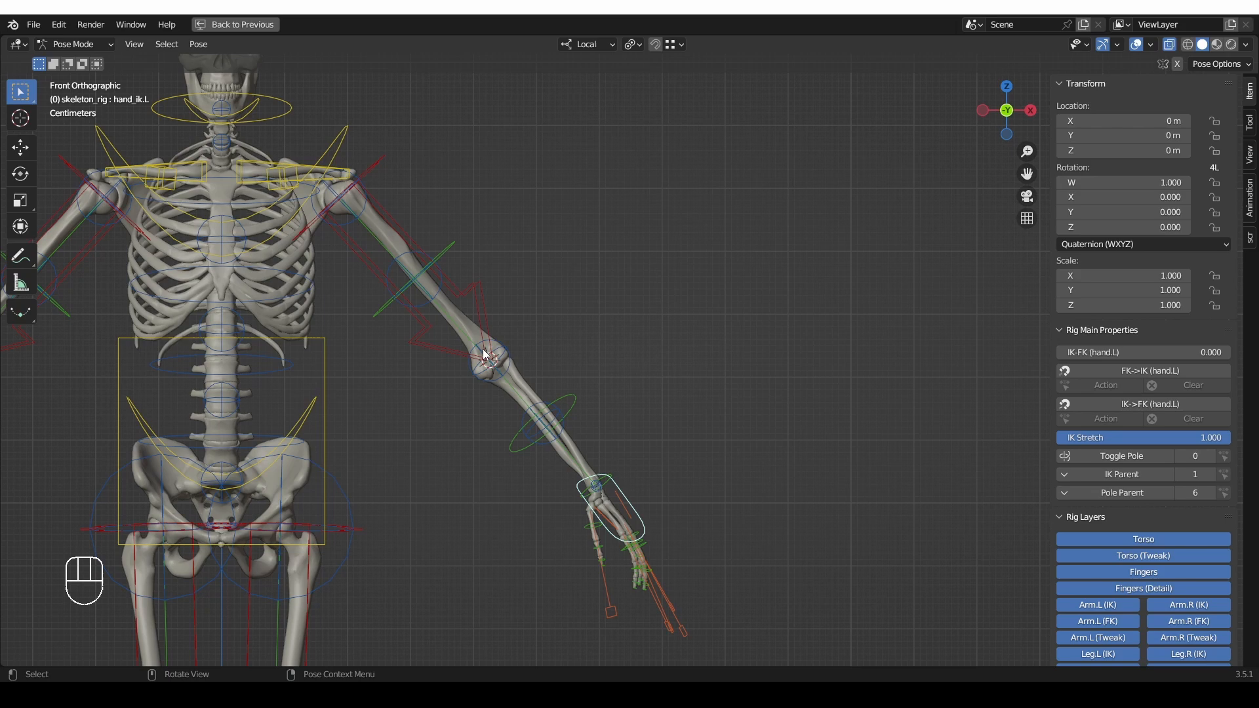
mouse_move(514, 456)
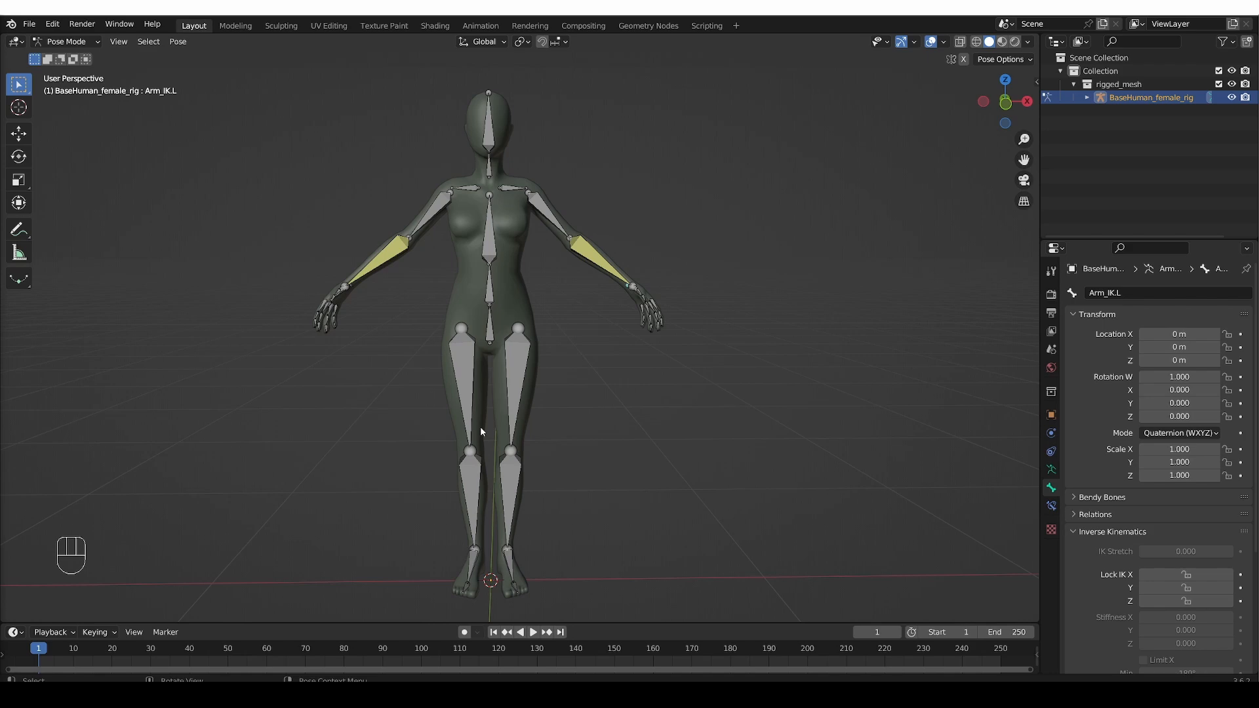
mouse_move(507, 257)
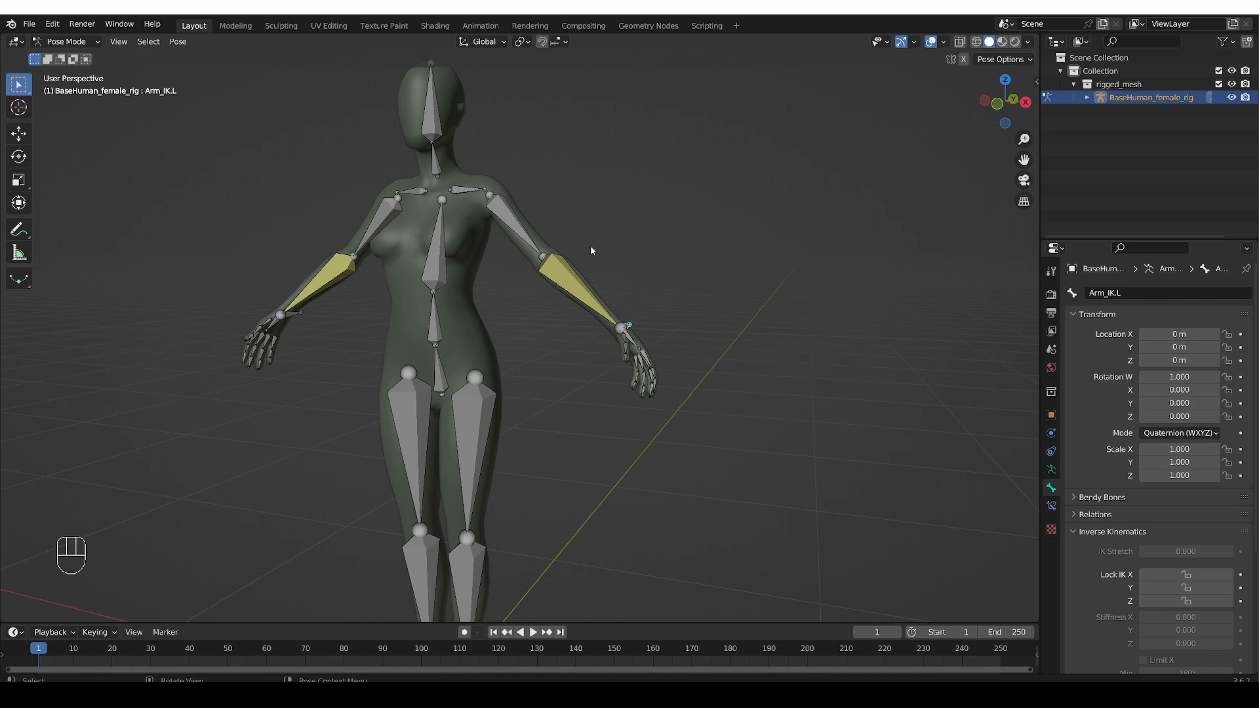
Enter Edit Mode on the female rig's bones
key("Tab")
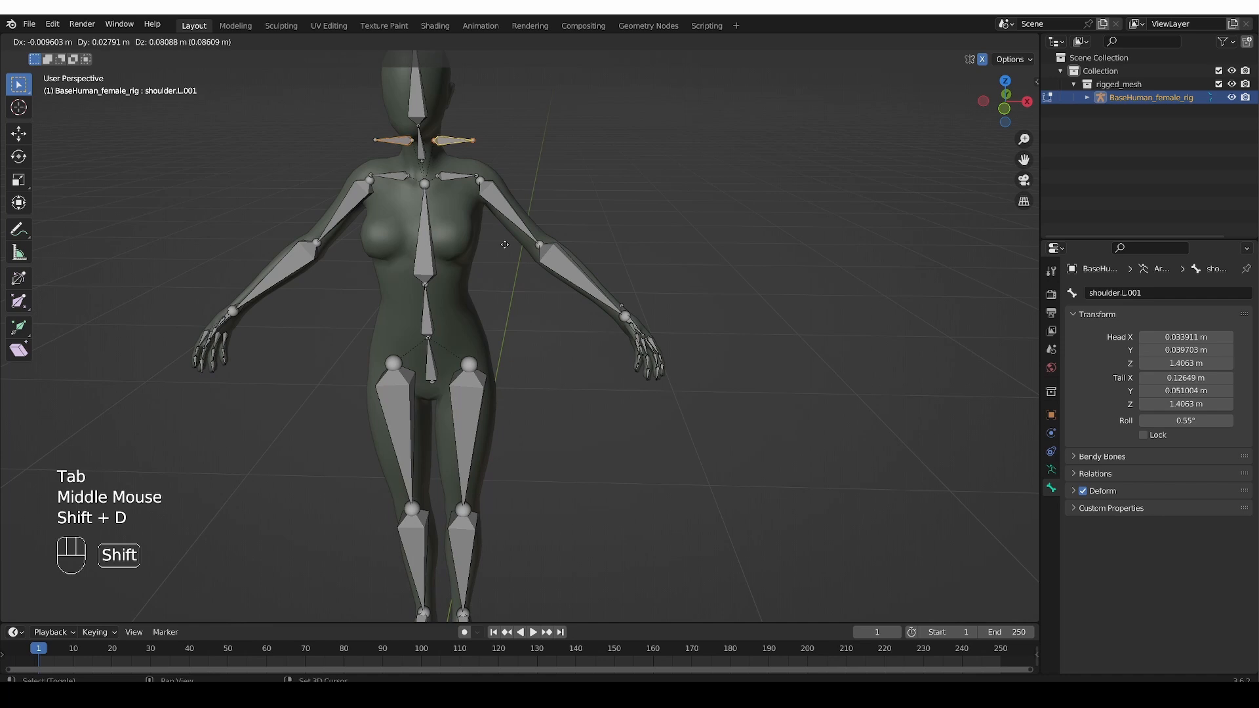
Duplicate the left shoulder and Arm_IK.L bones with Shift+D and place the copies beside the shoulder
key("shift+d")
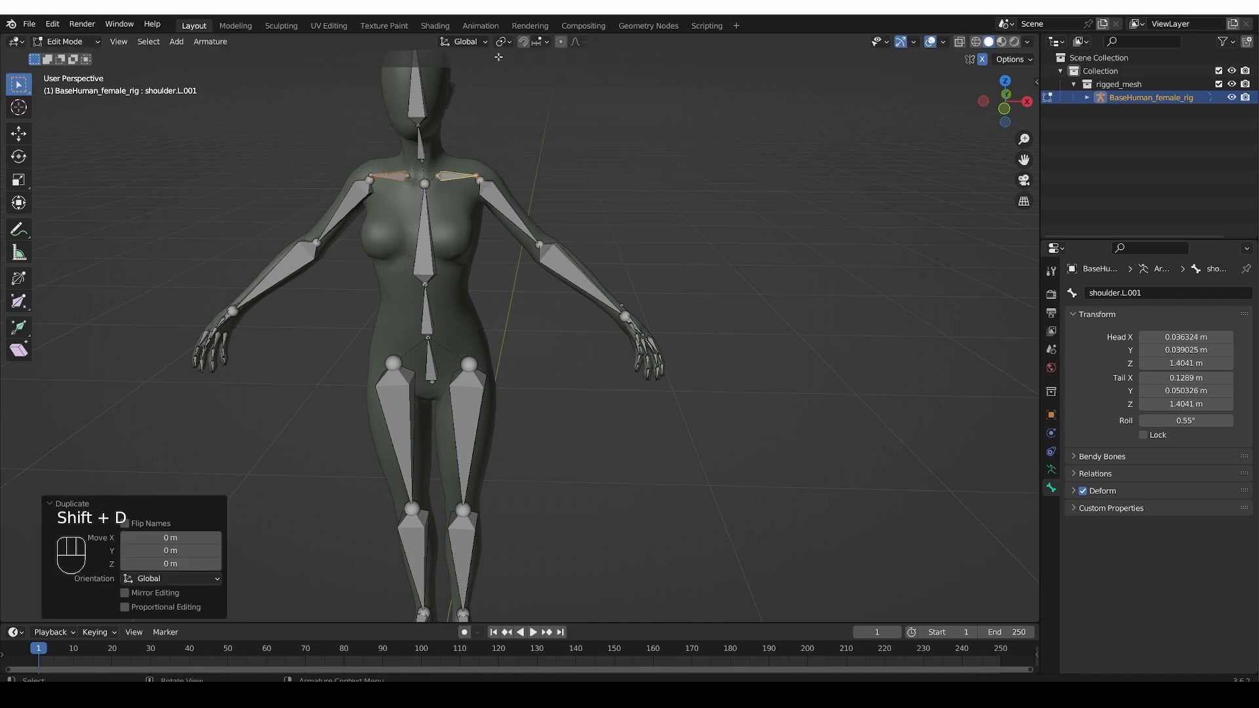
left_click(501, 40)
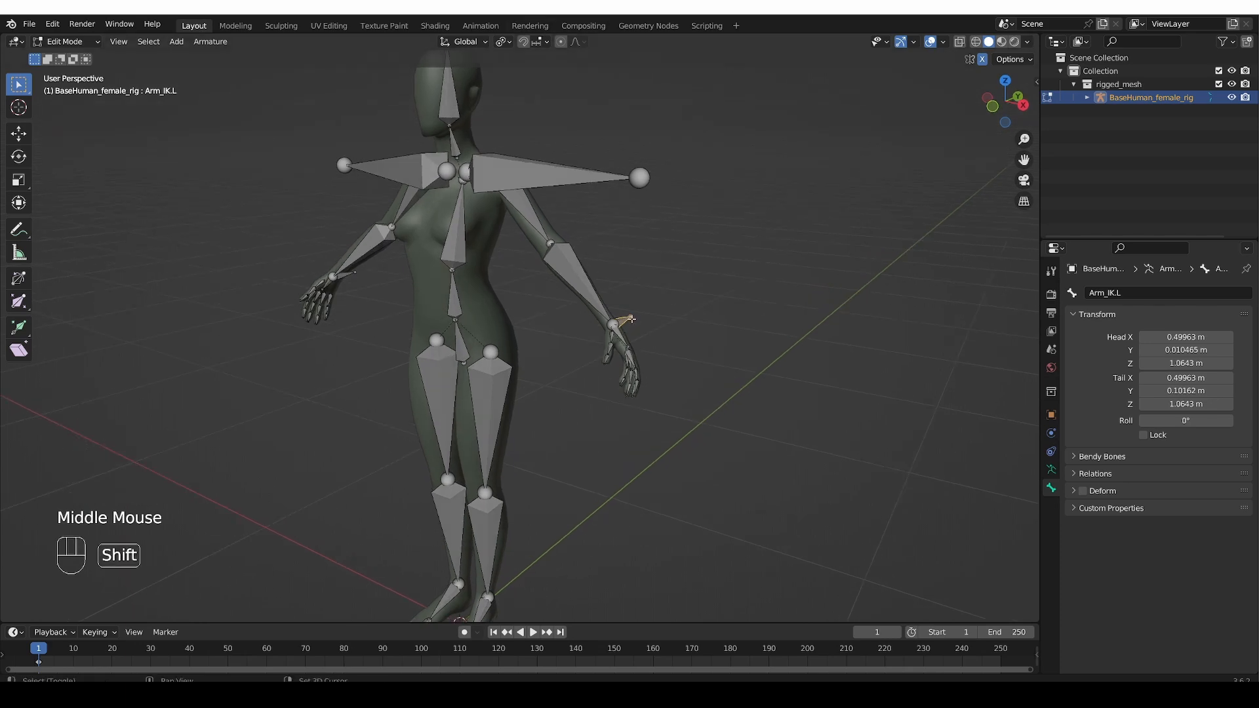
key("shift+d")
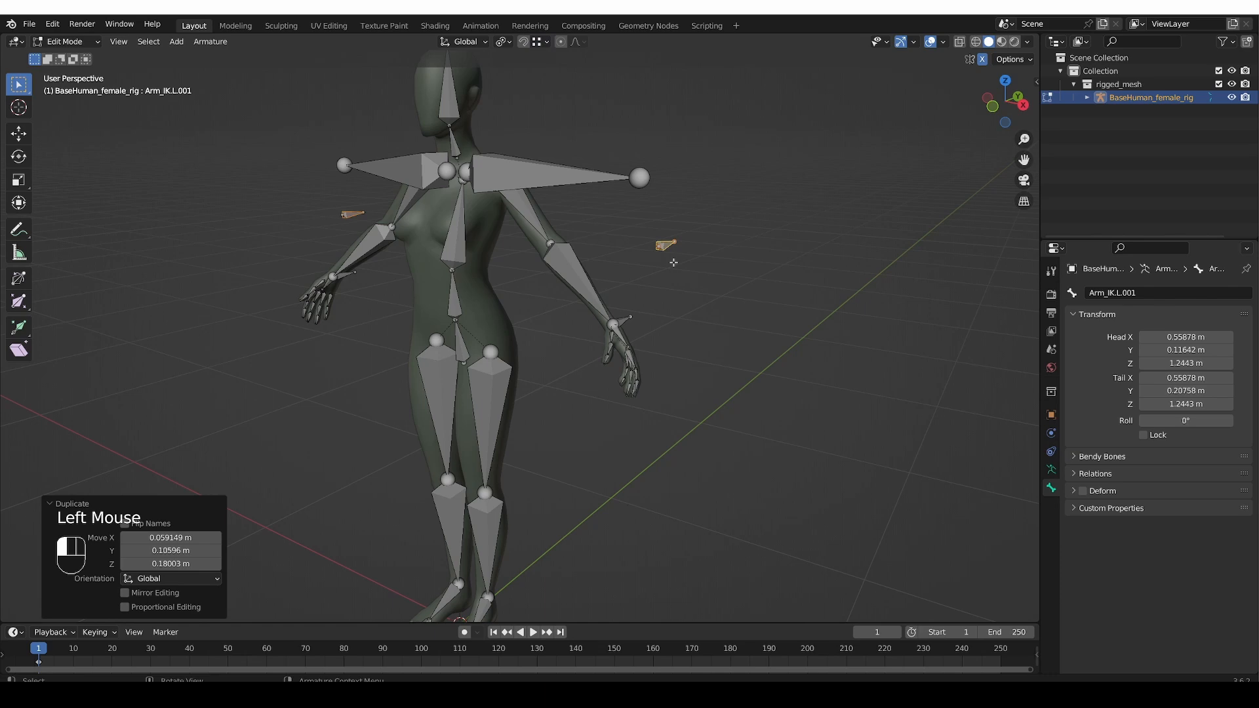
key("ctrl+z")
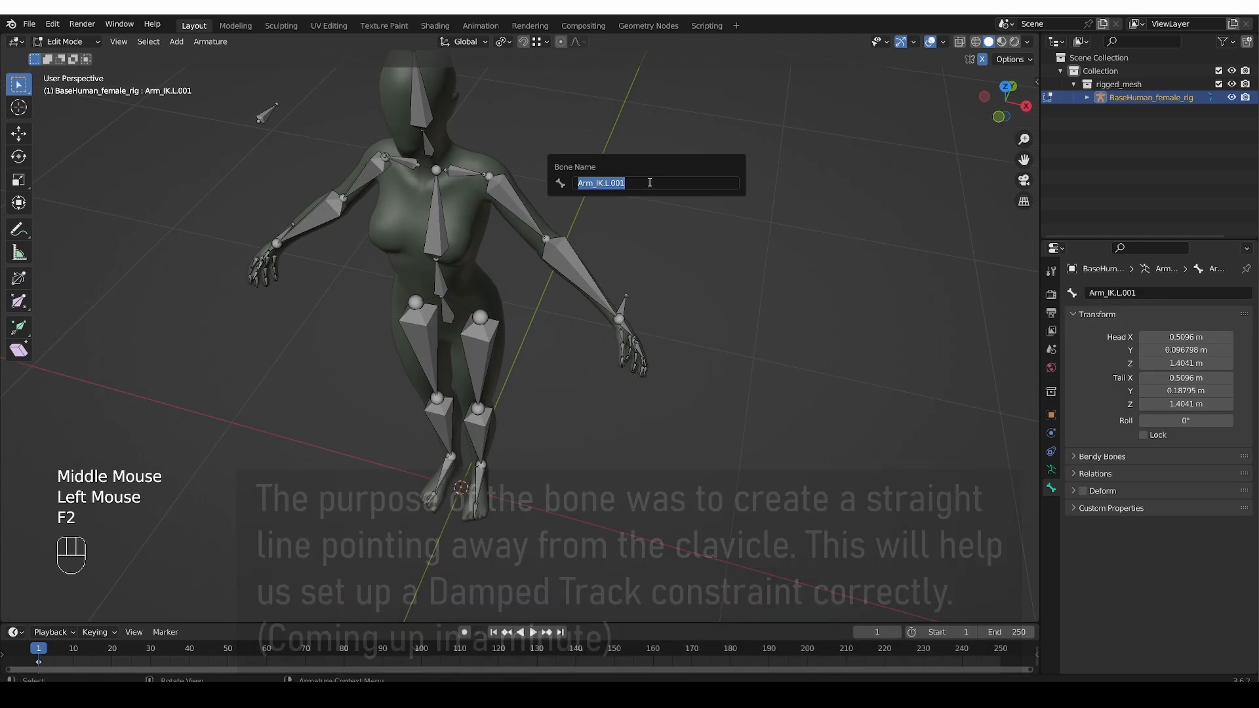
Name the copies MCH-shoulder_target.L and MCH-shoulder_target.R
type("MCH")
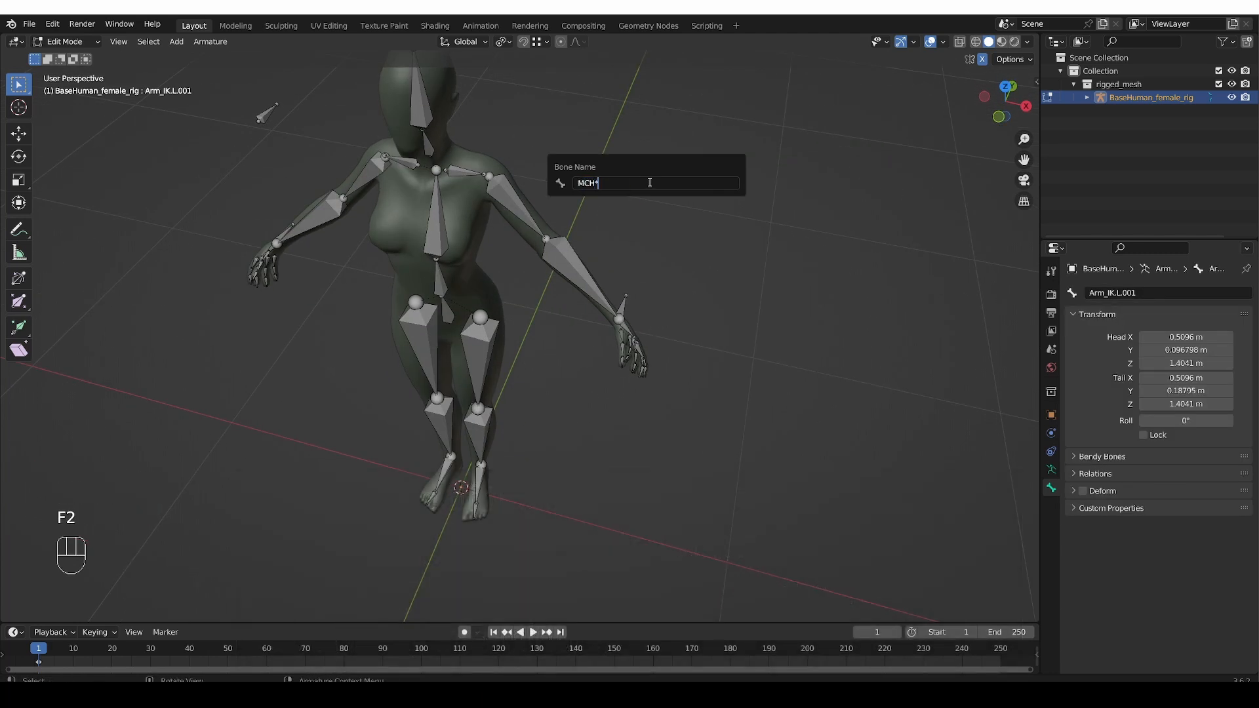
type("-shoulder_")
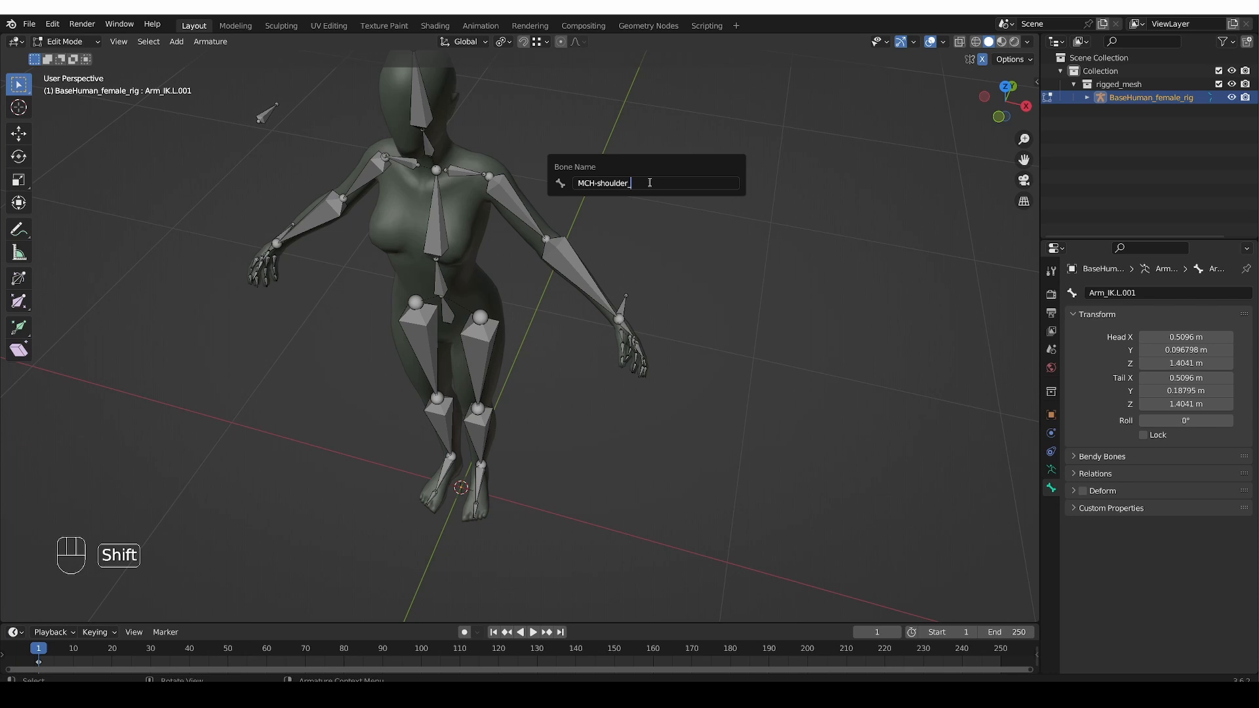
type("target")
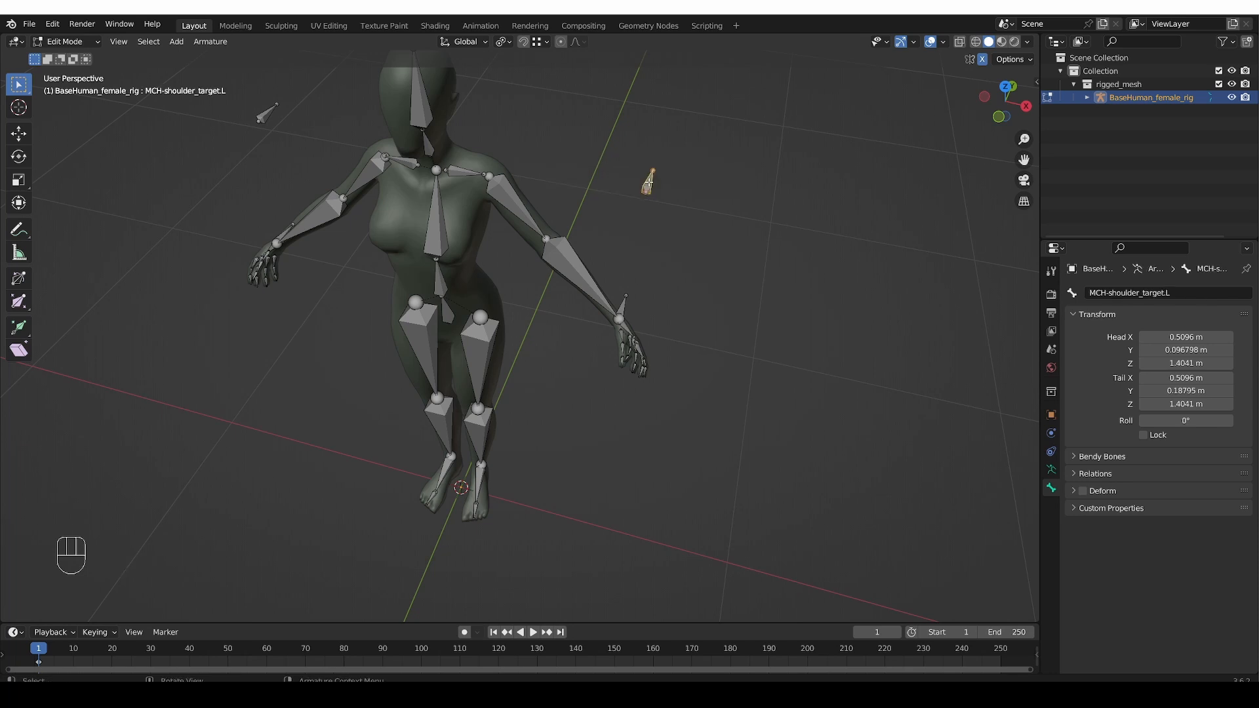
key("F2")
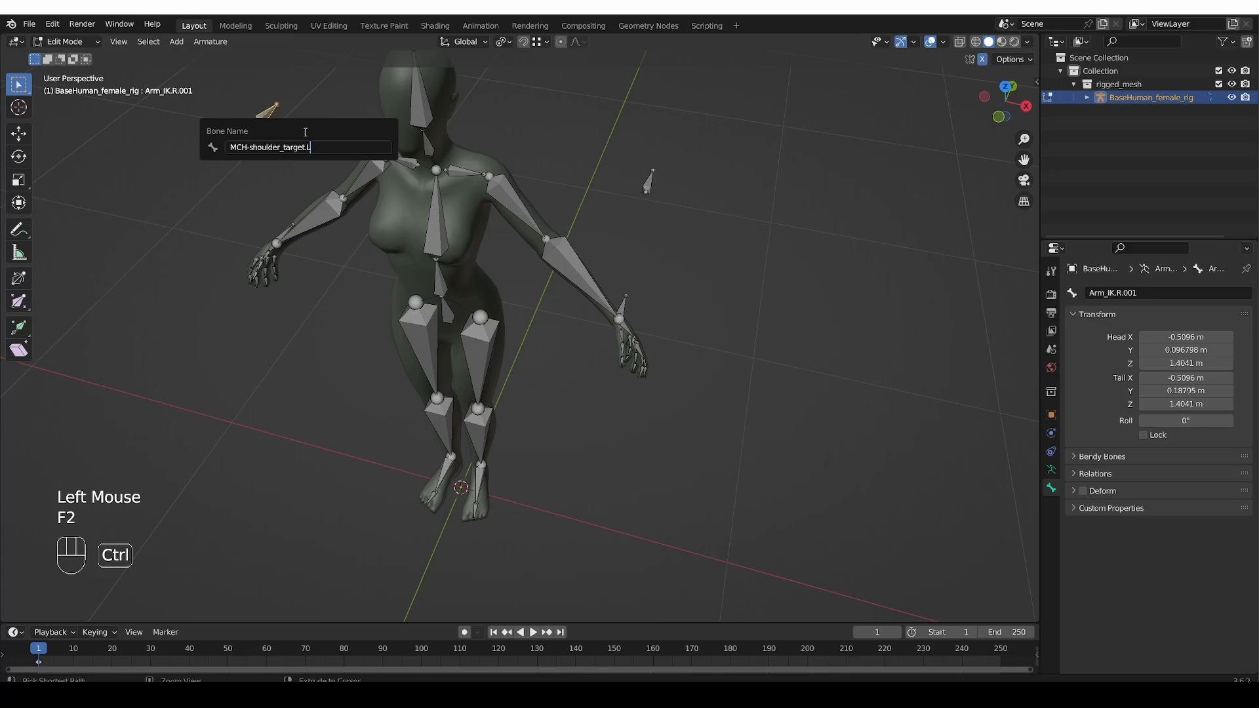
key("Return")
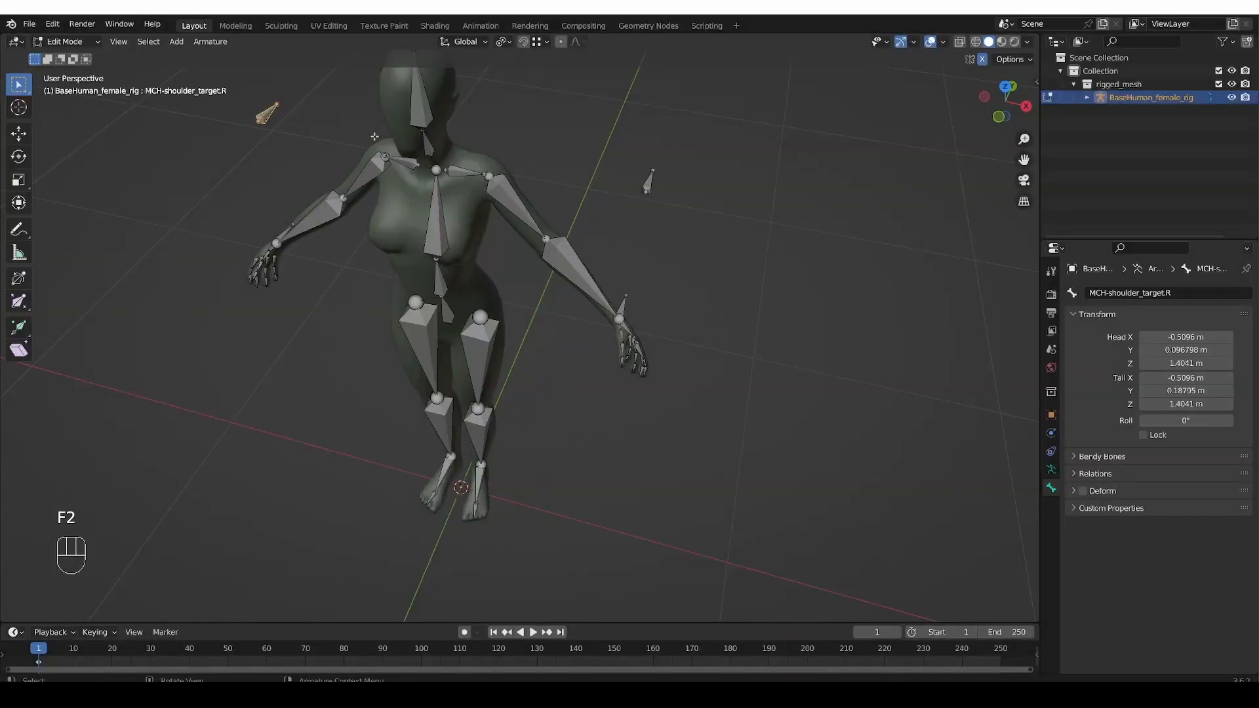
key("Tab")
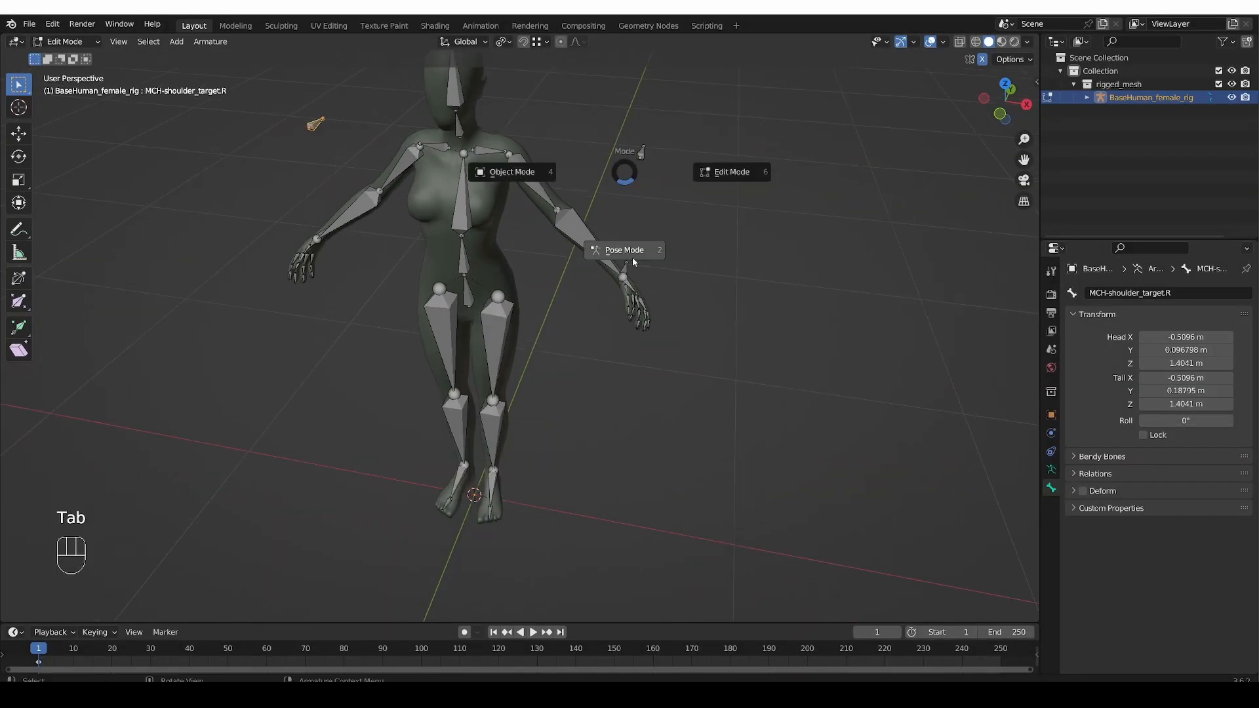
In Pose Mode, give shoulder.L a Damped Track constraint aimed at MCH-shoulder_target.L
left_click(624, 249)
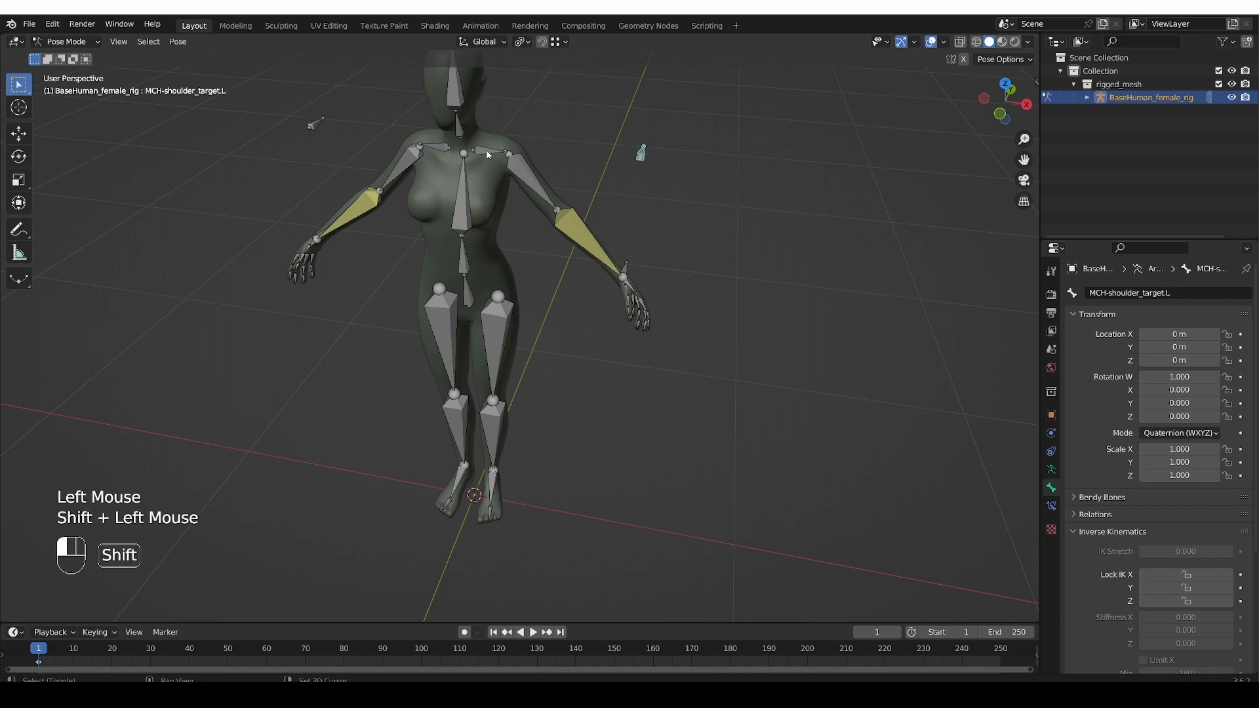
key("shift+ctrl+c")
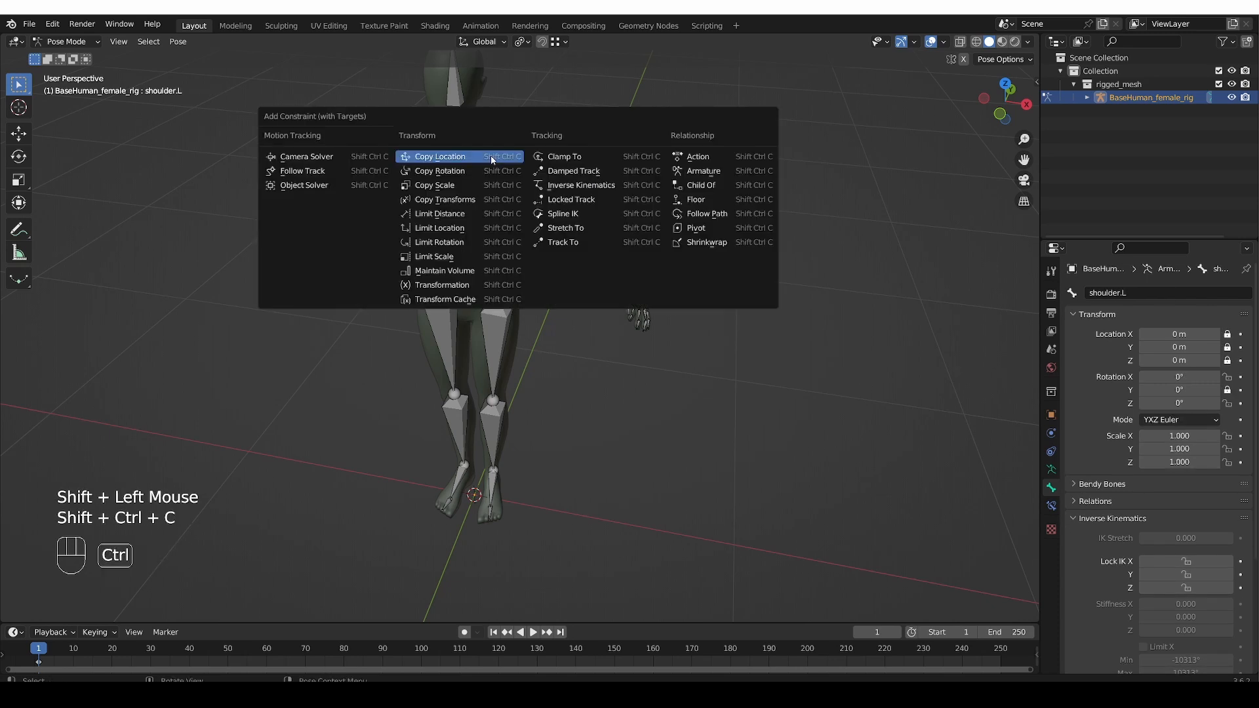
mouse_move(572, 171)
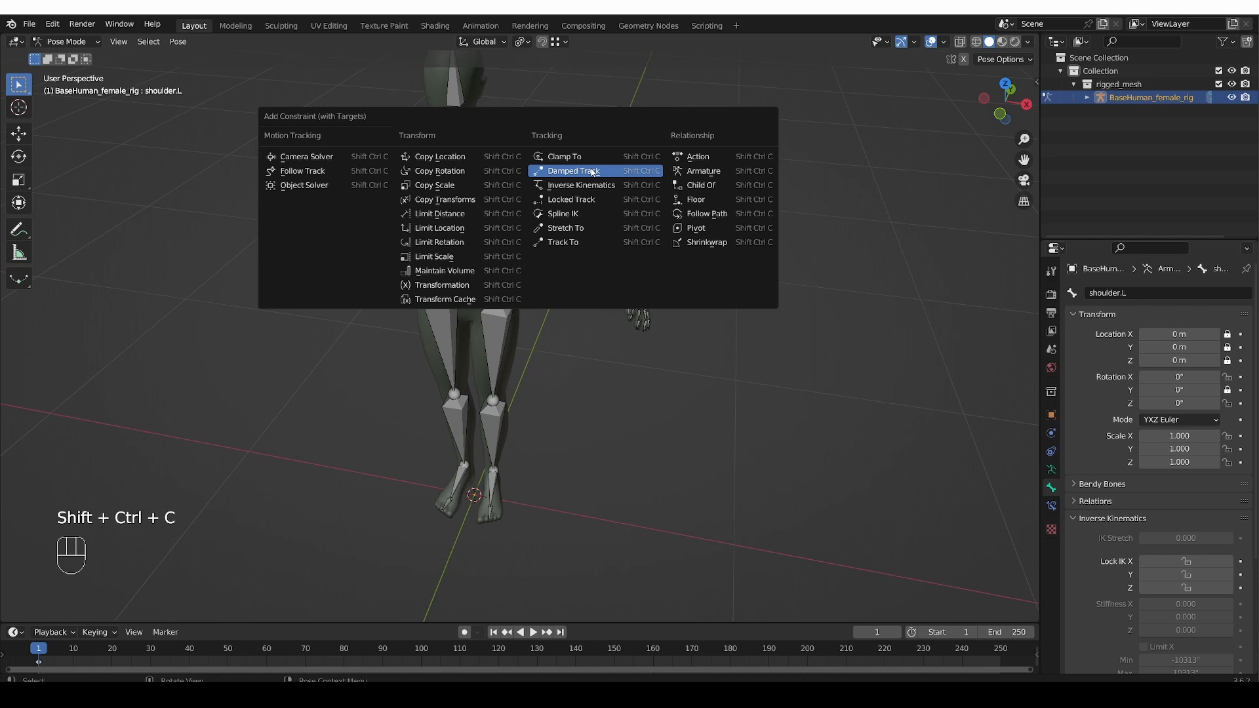
left_click(571, 171)
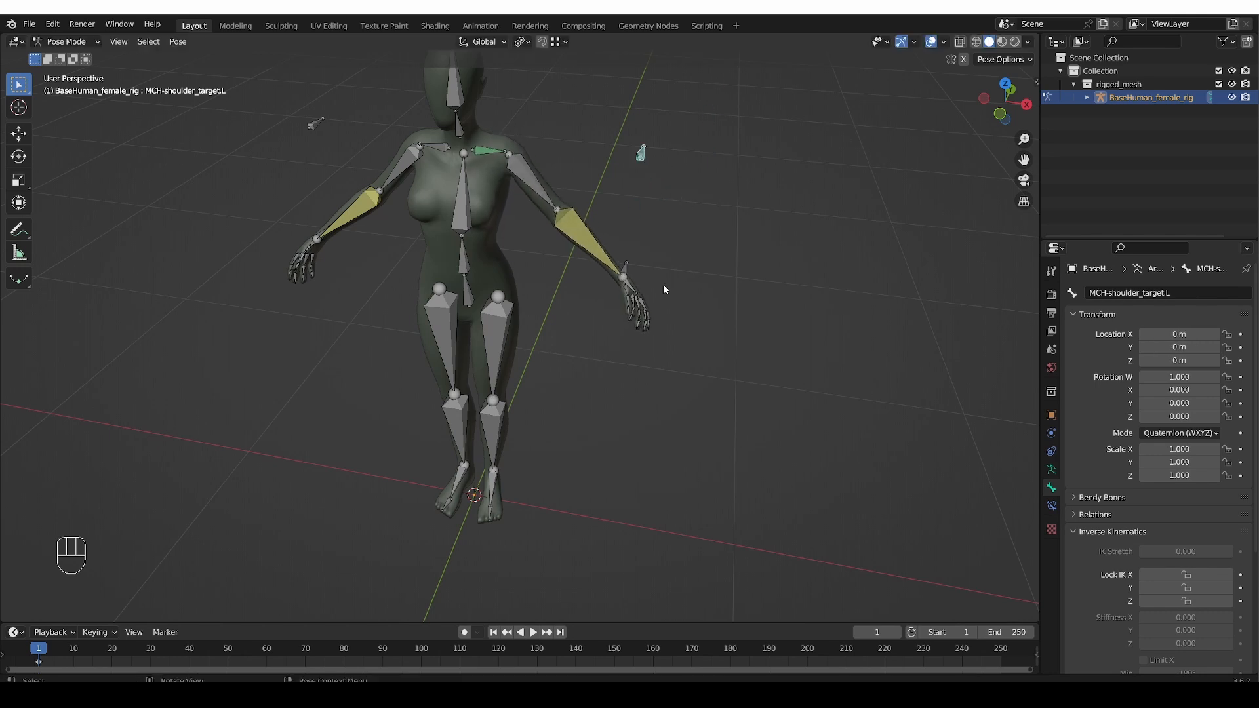
mouse_move(646, 283)
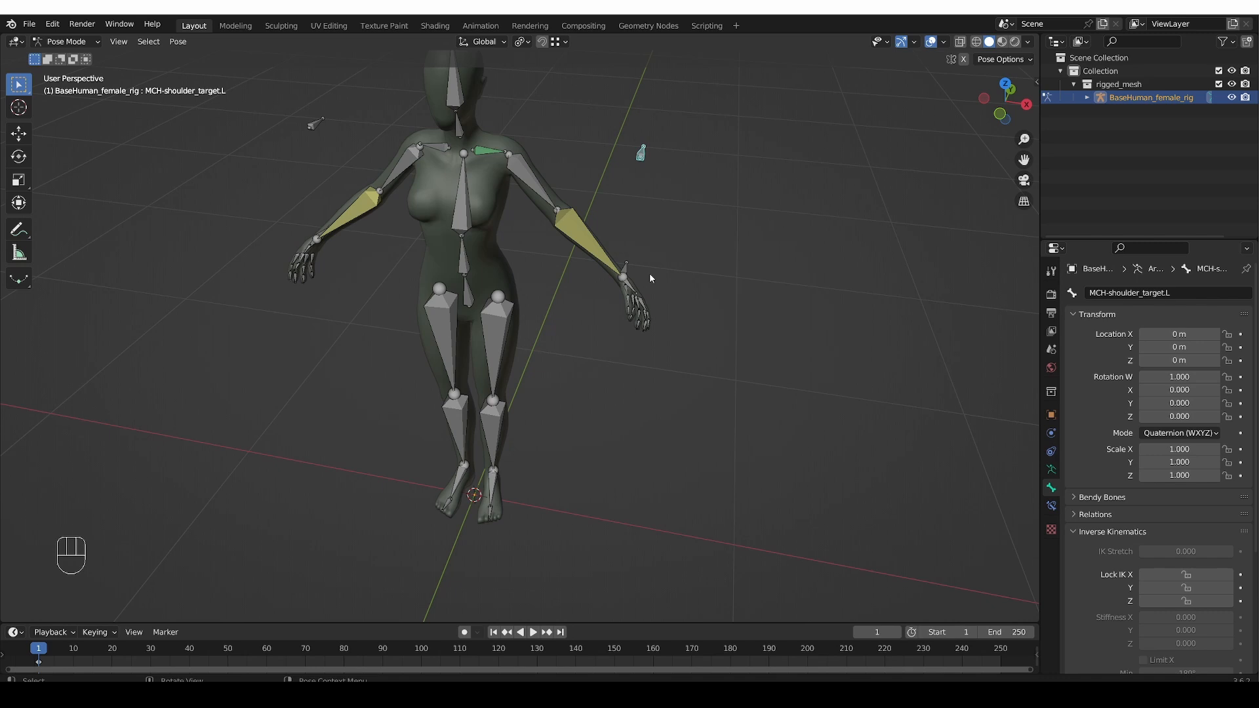
mouse_move(628, 270)
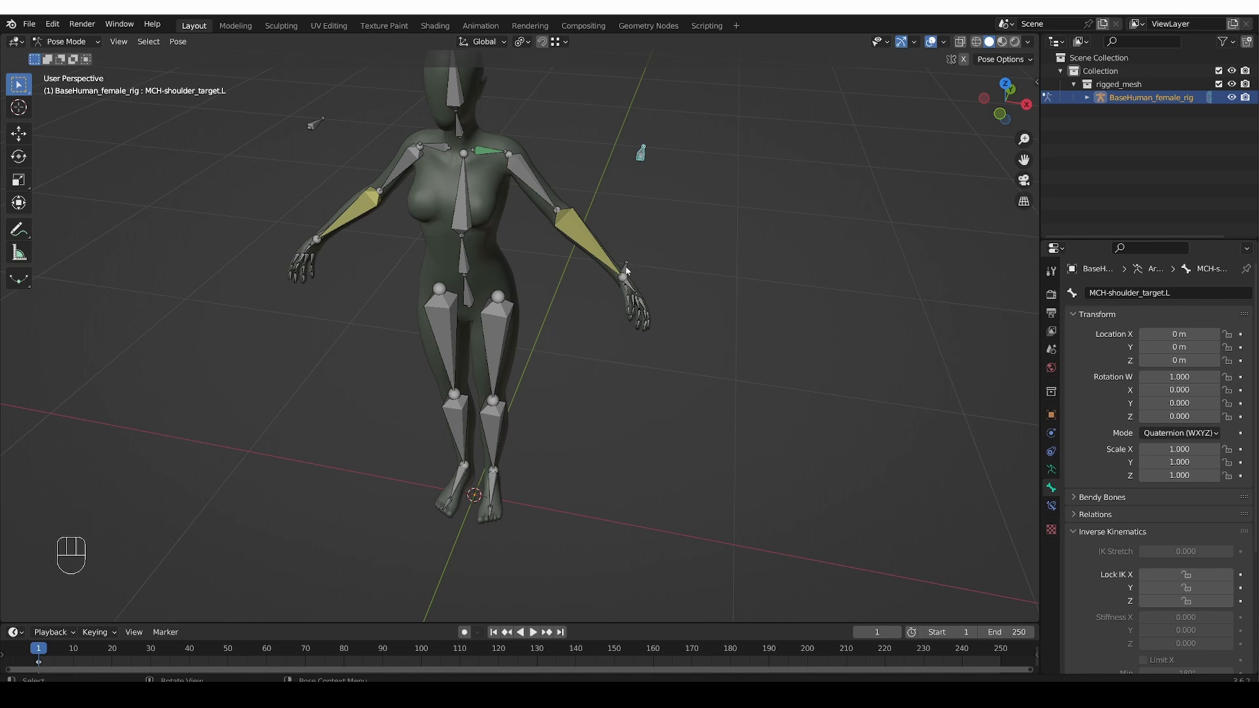
Select Arm_IK.L and then MCH-shoulder_target.L for the next constraint
left_click(626, 272)
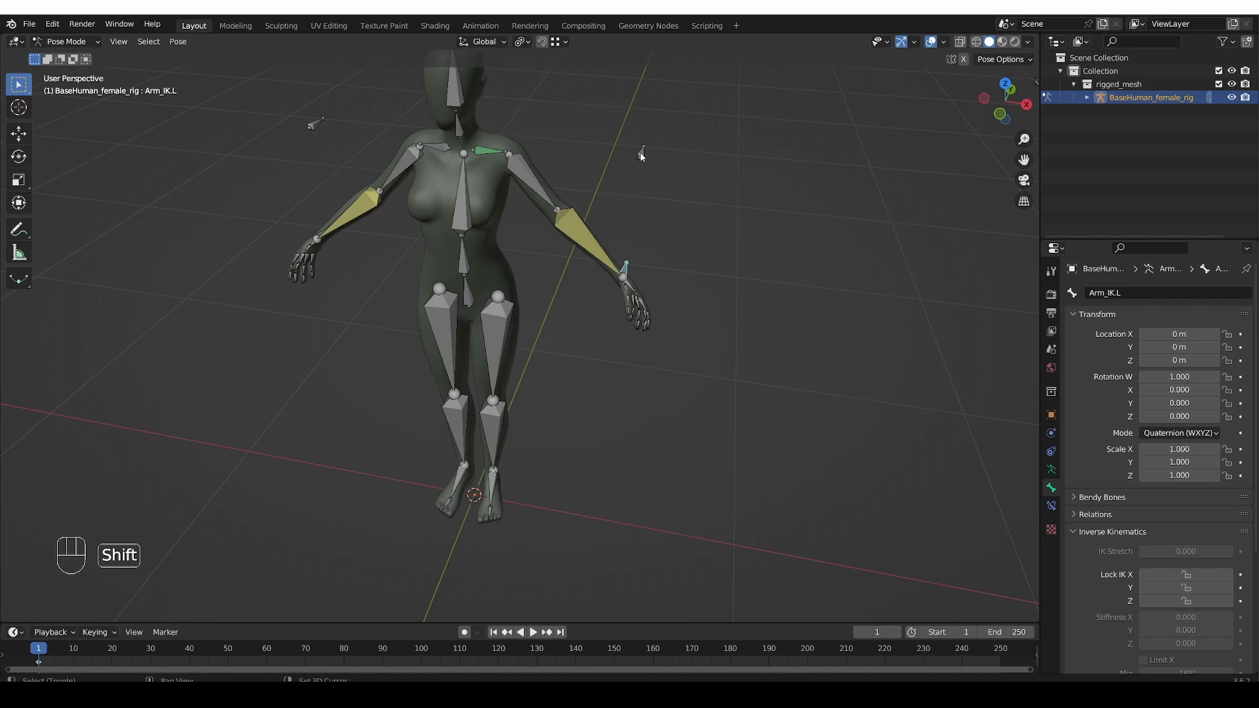
left_click(640, 152)
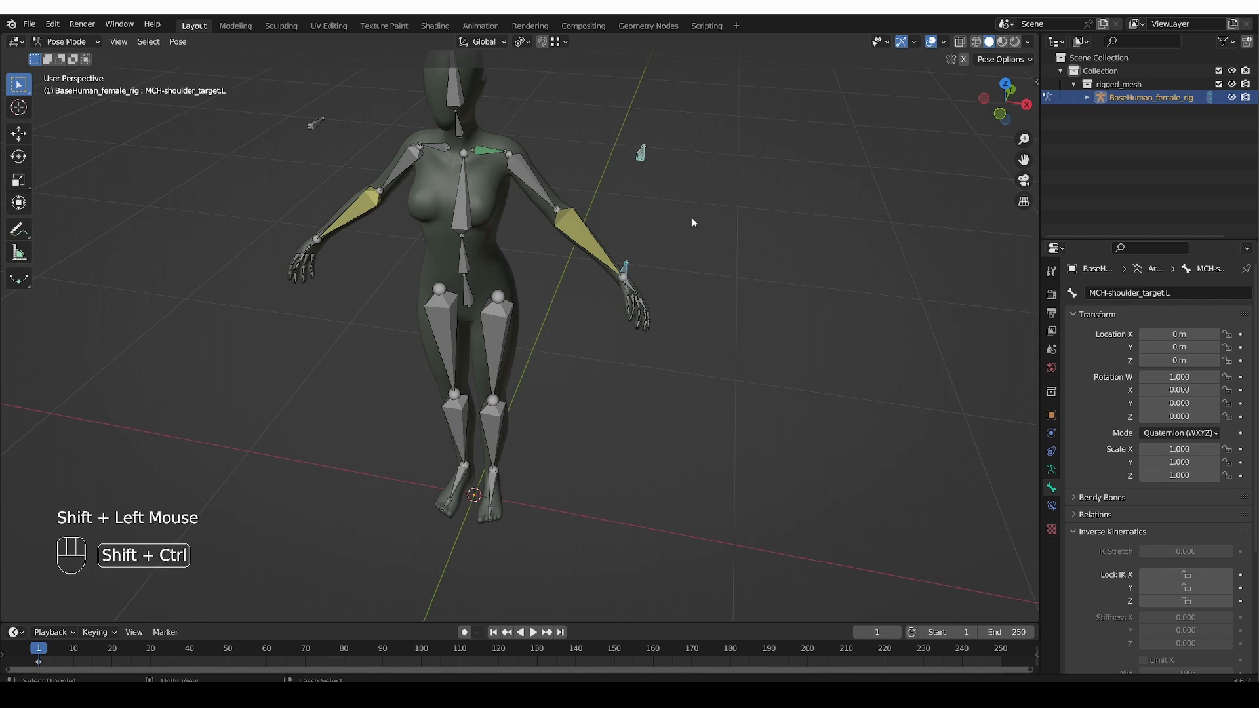
Add a Copy Location constraint on MCH-shoulder_target.L targeting Arm_IK.L and change its target space
key("shift+ctrl+c")
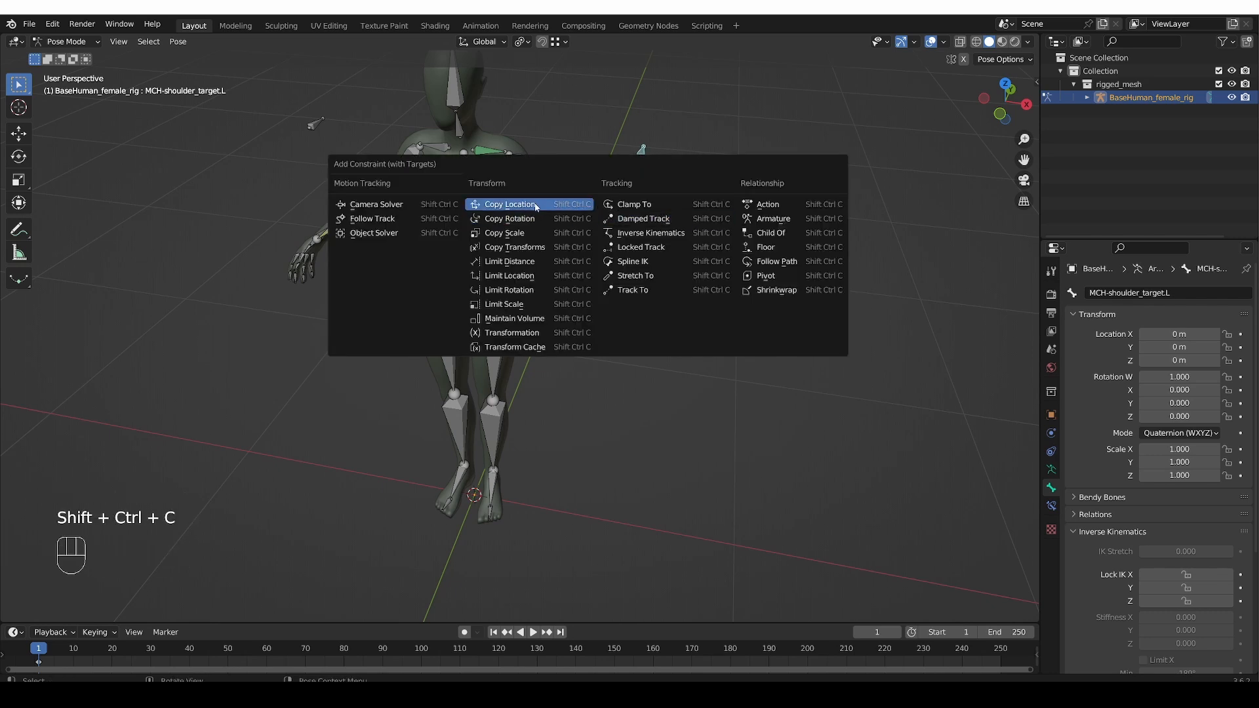
left_click(510, 205)
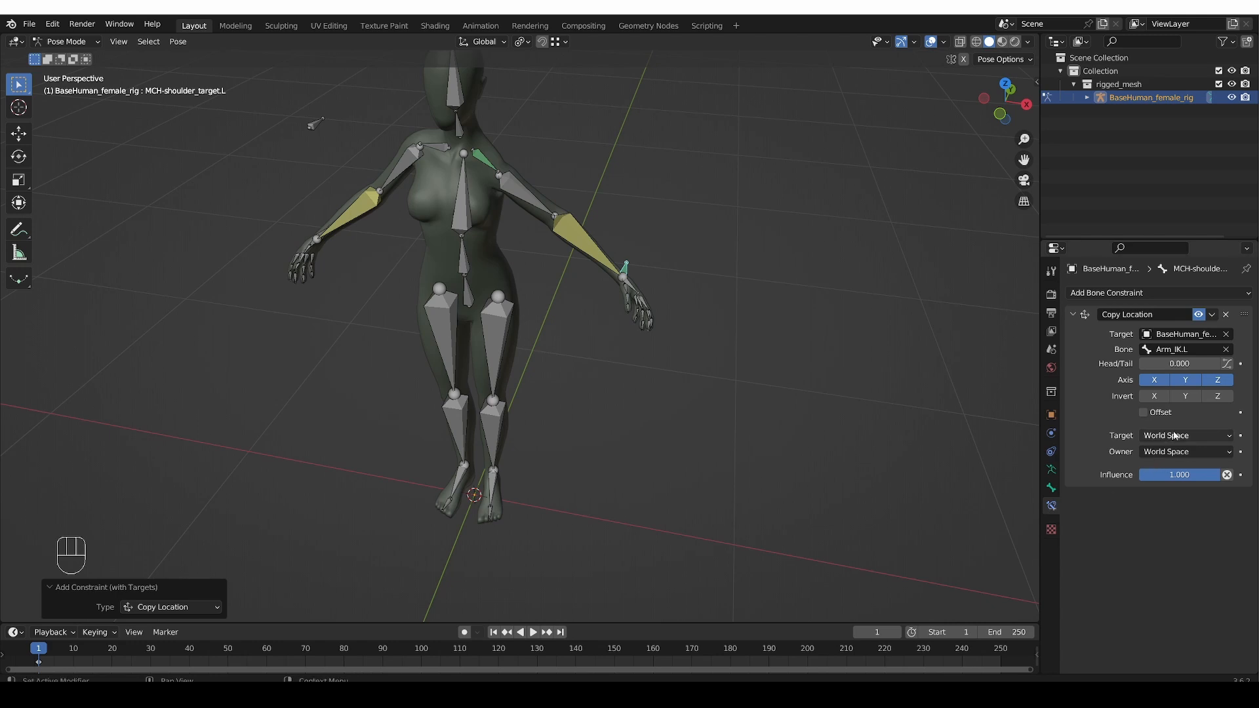
left_click(1184, 436)
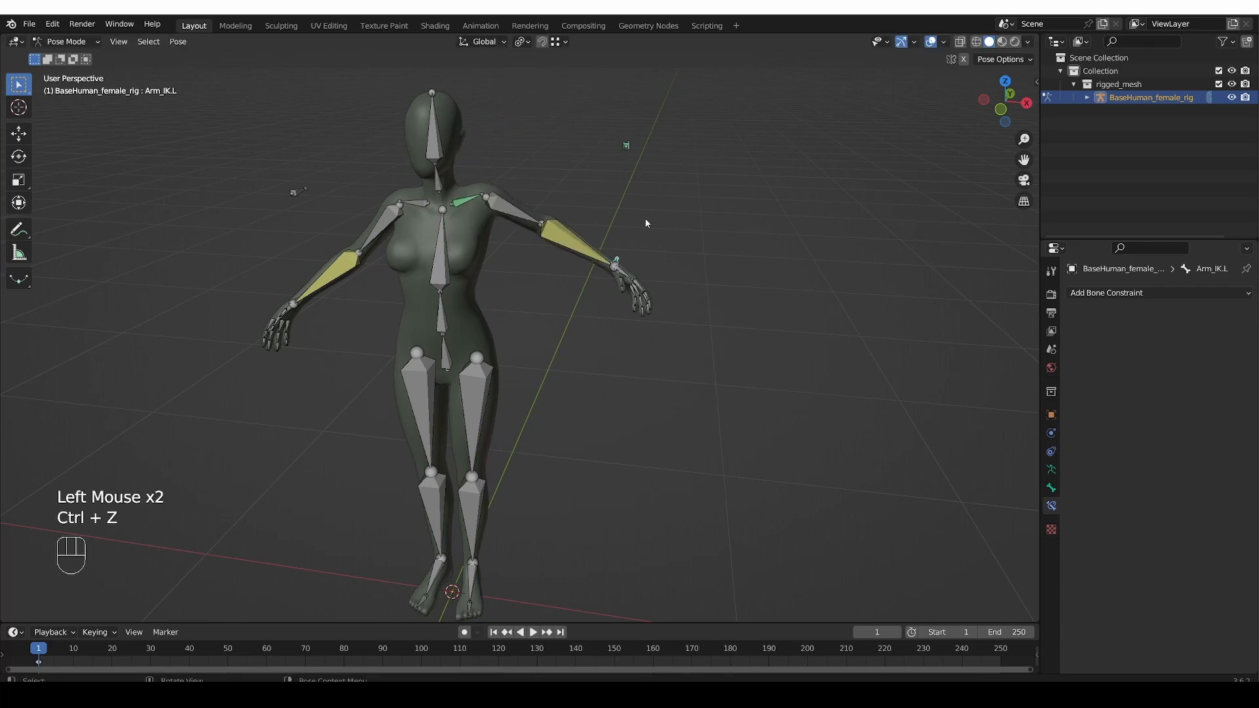
Set MCH-shoulder_target.L's Copy Location influence to 0.5
left_click(626, 145)
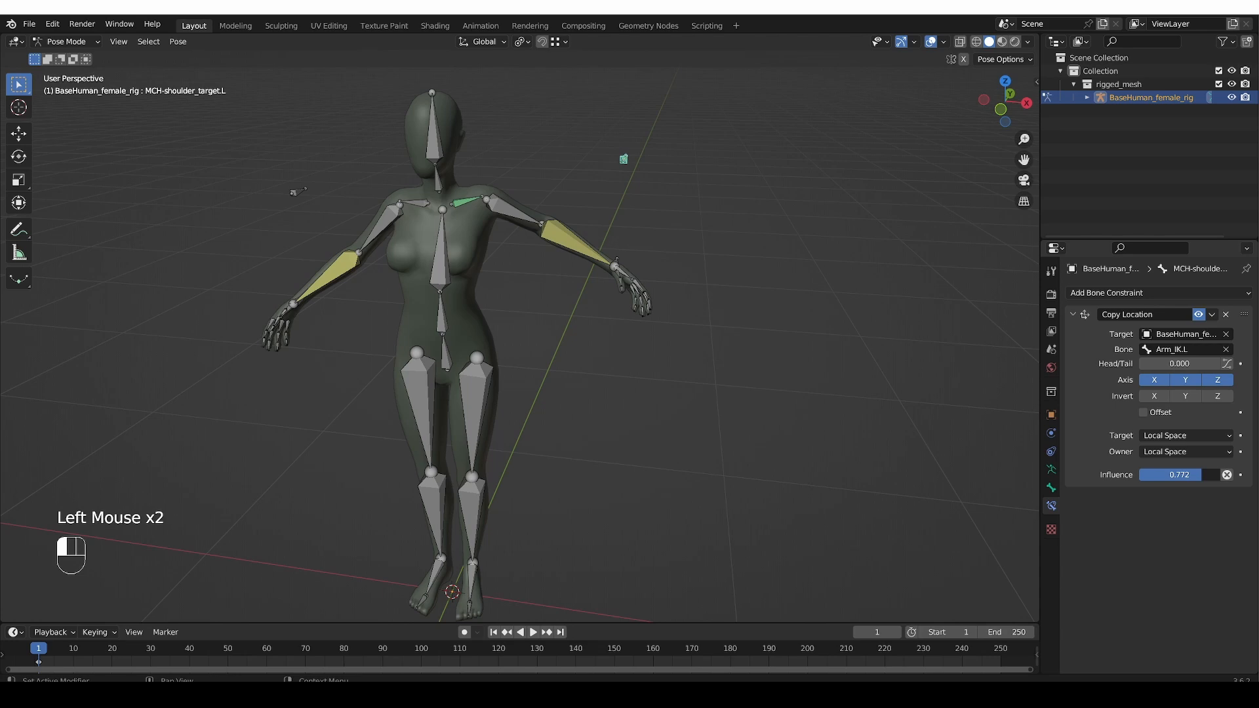
left_click_drag(1195, 474, 1172, 474)
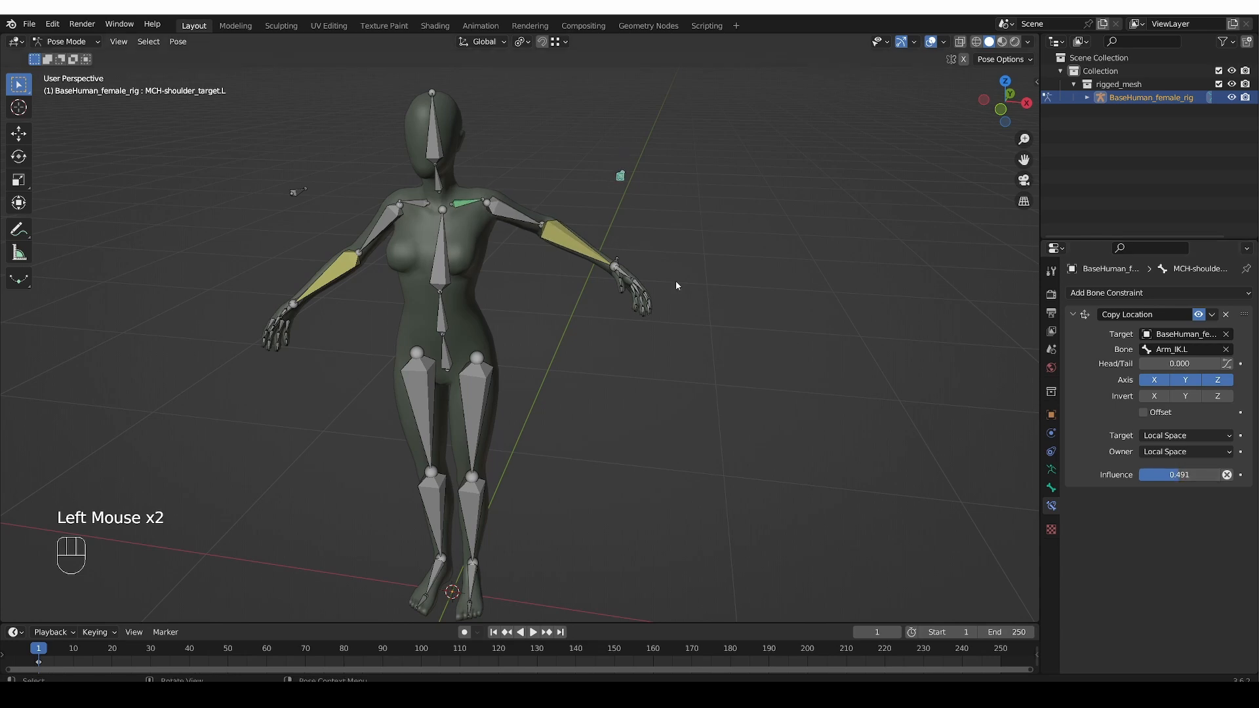
left_click_drag(1165, 475, 1184, 474)
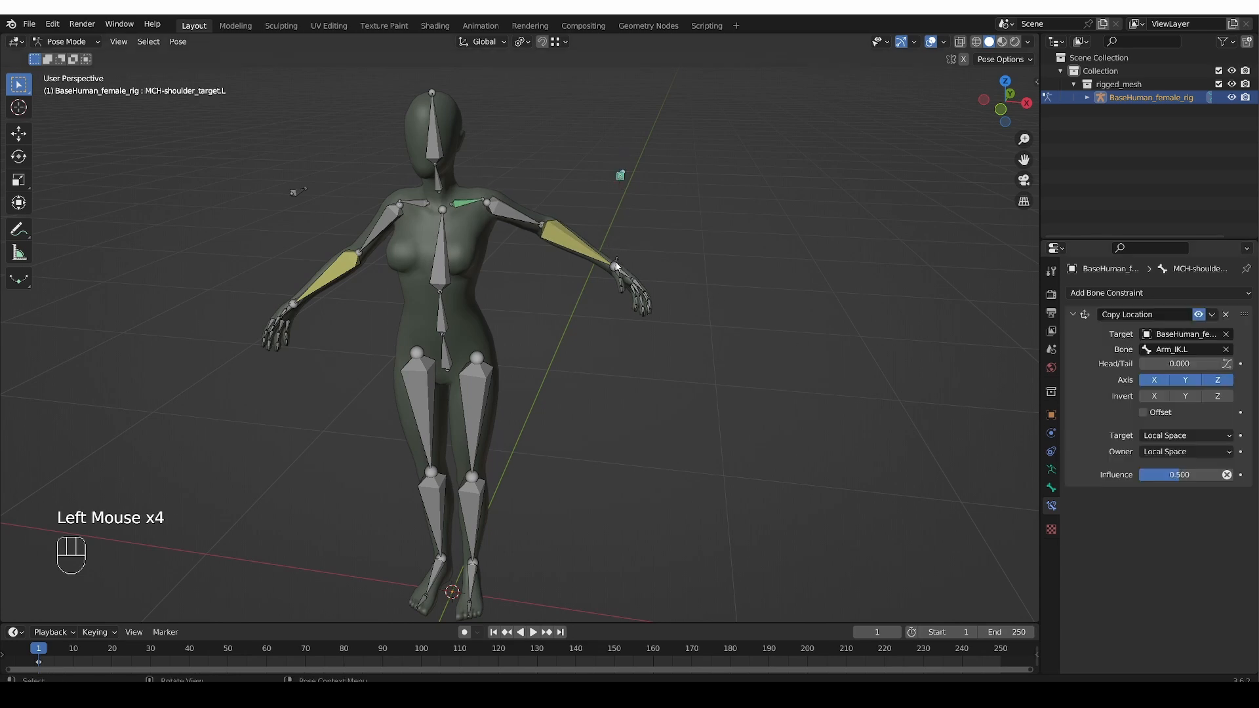
key("g")
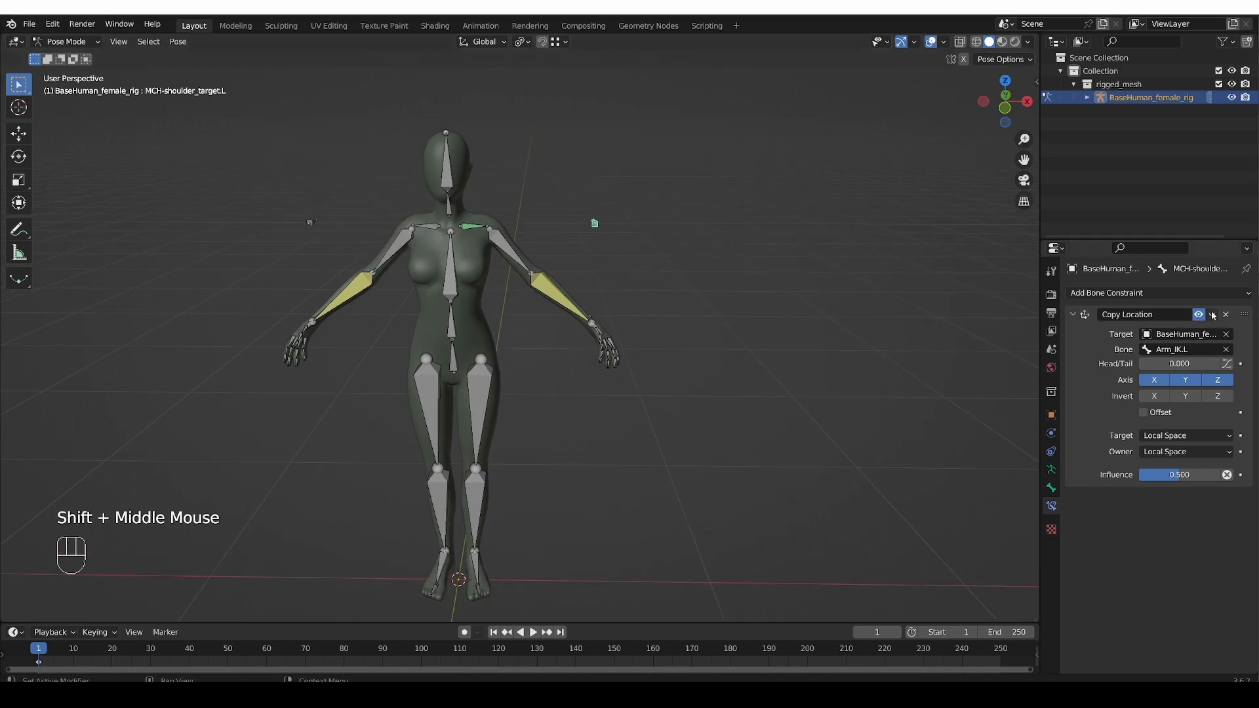
mouse_move(1197, 313)
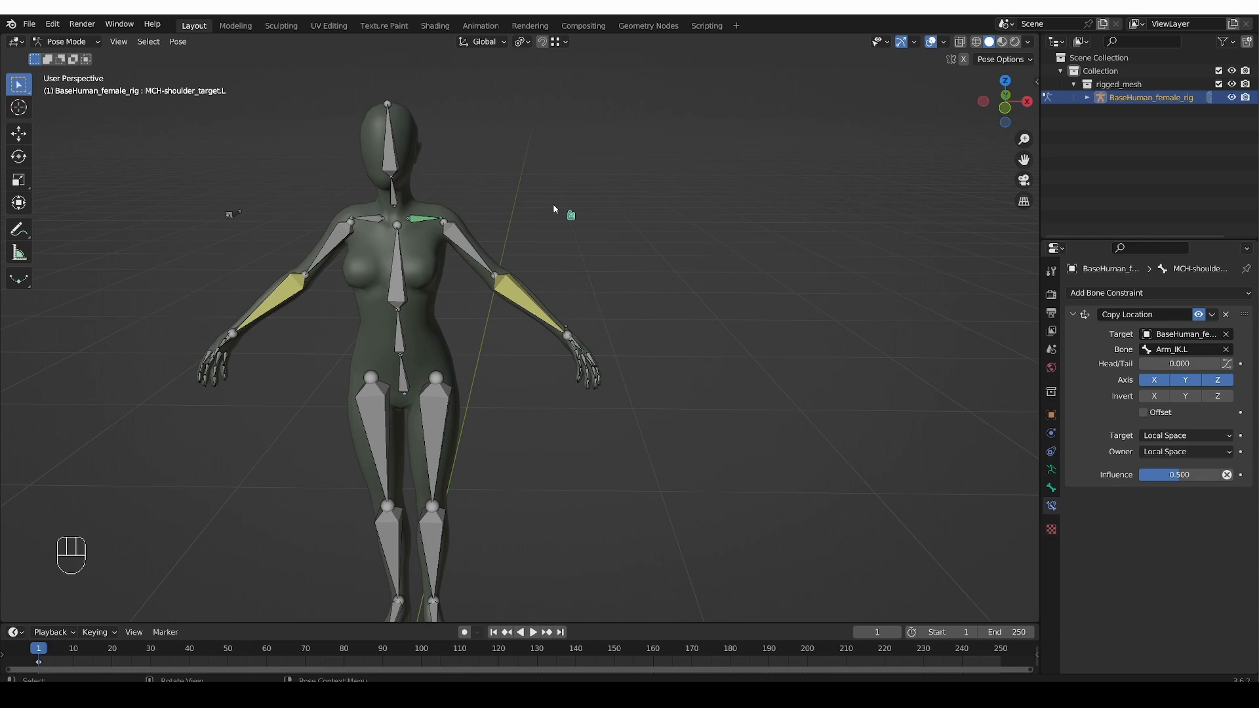
mouse_move(446, 258)
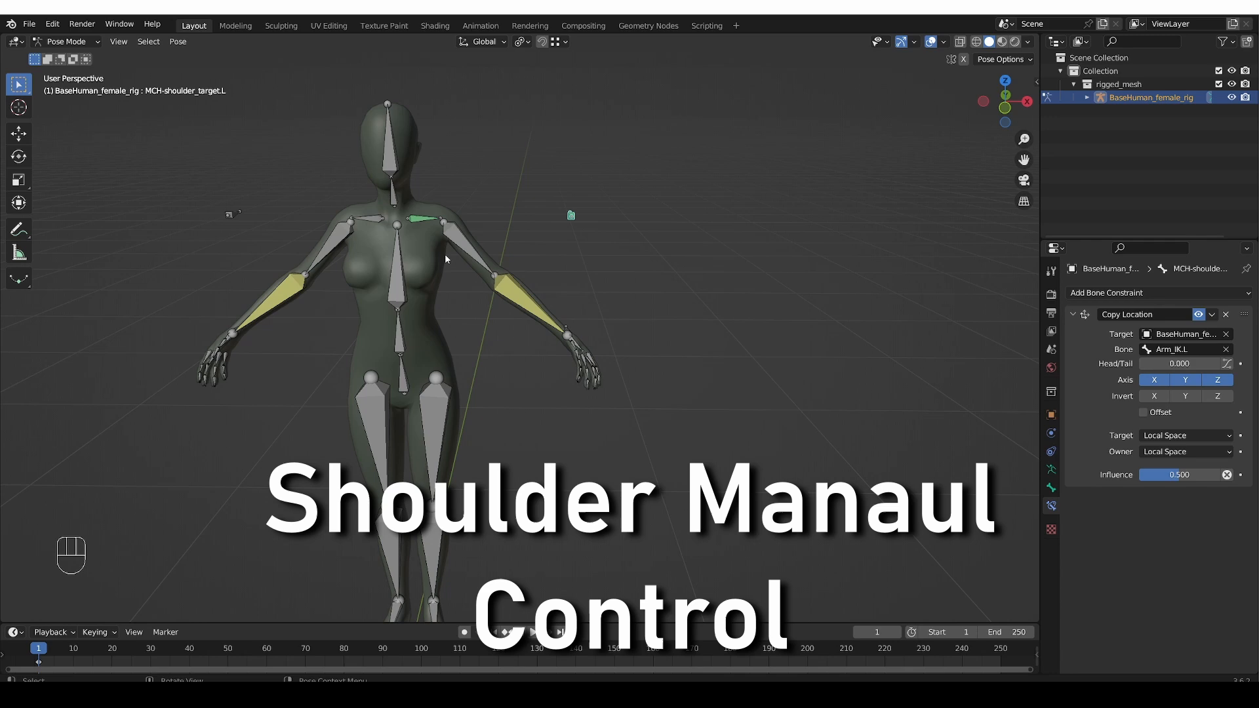
Test rotating the constrained shoulder.L, then switch to Edit Mode
scroll("up", 3)
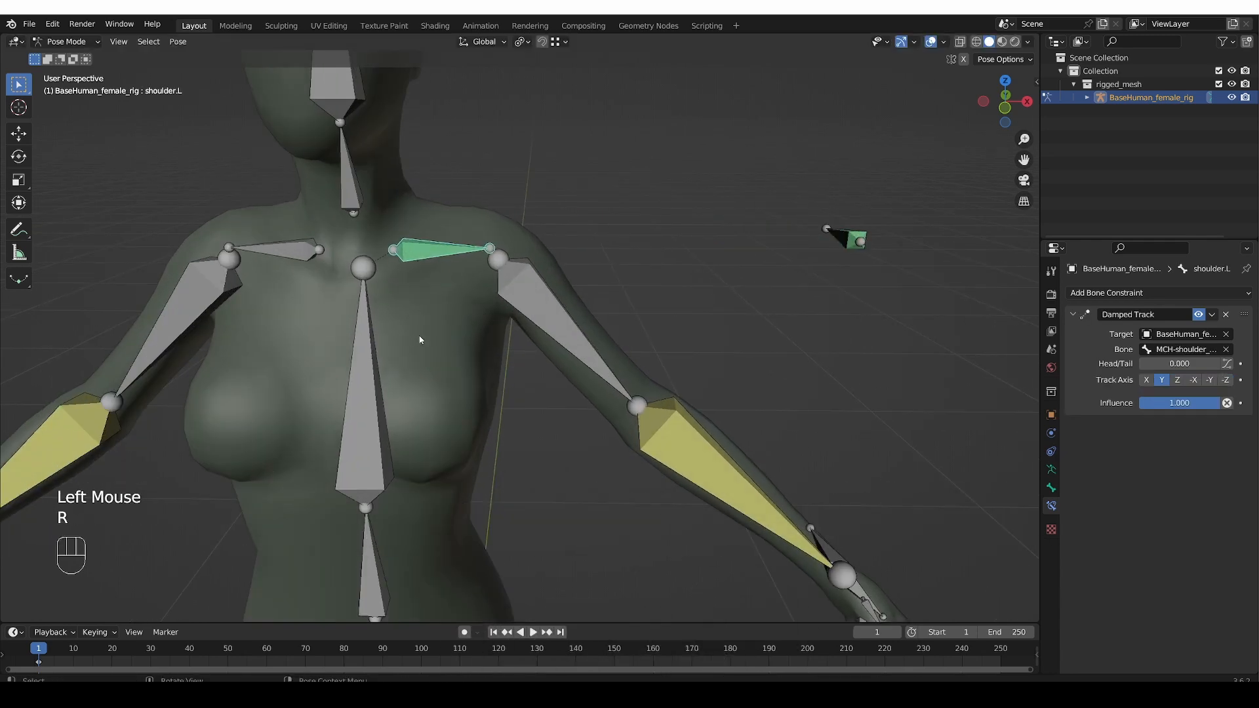
key("r")
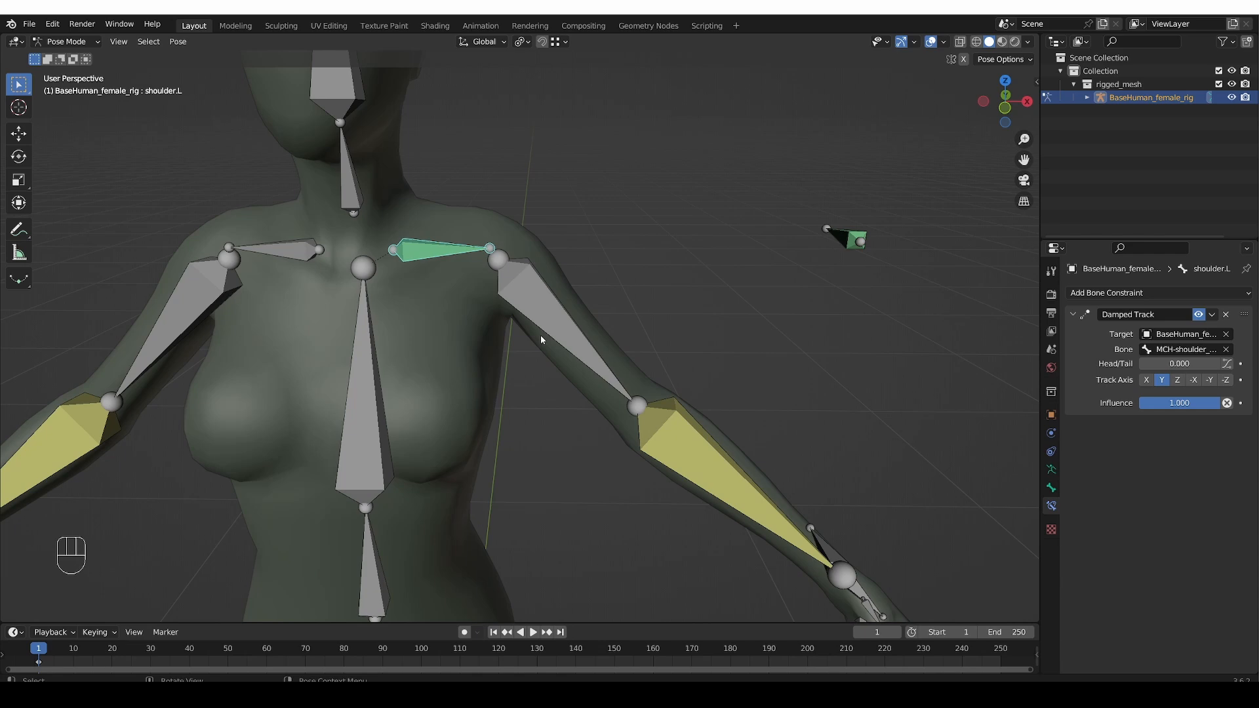
key("Tab")
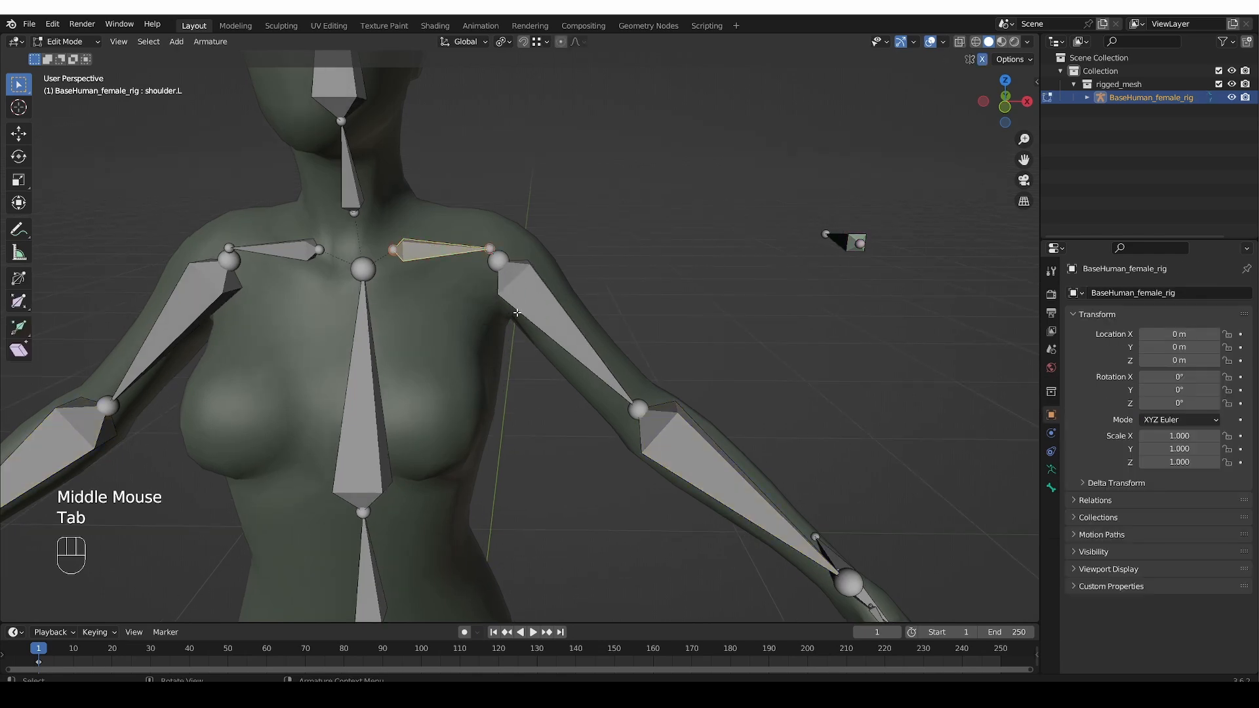
Duplicate shoulder.L, scale the copy to about 1.1 and rename it MCH-shoulder.L
key("shift+d")
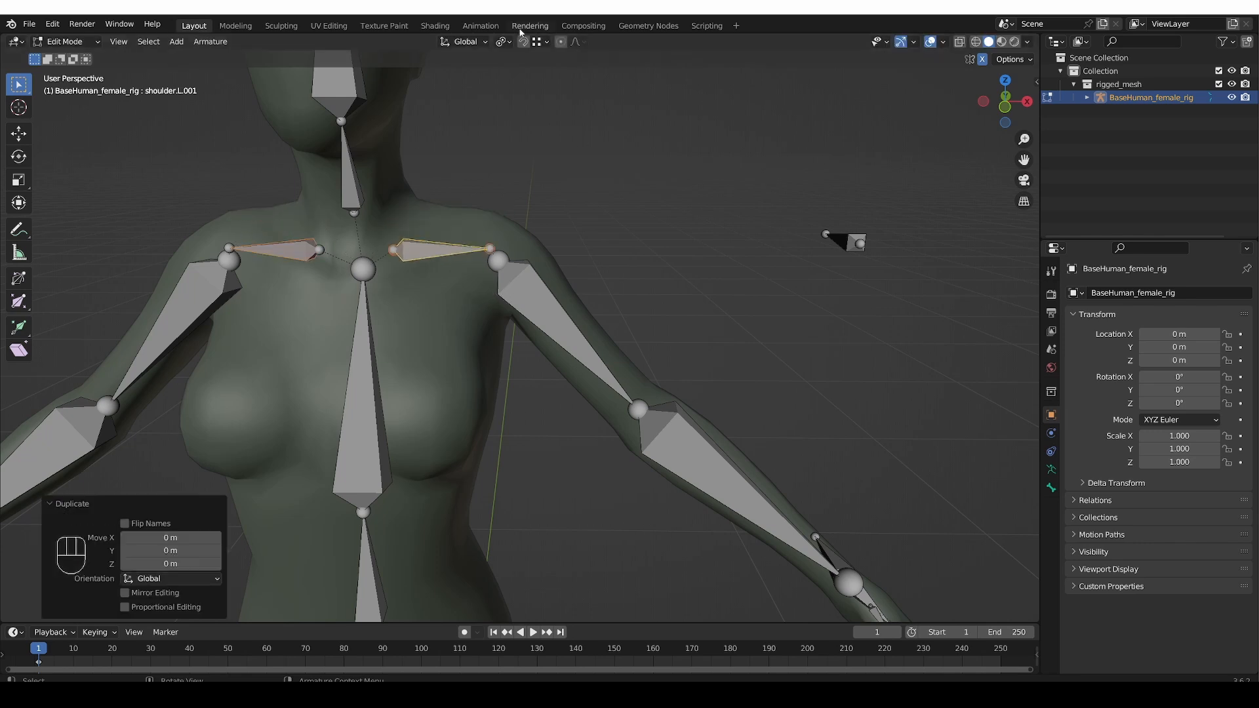
key("s")
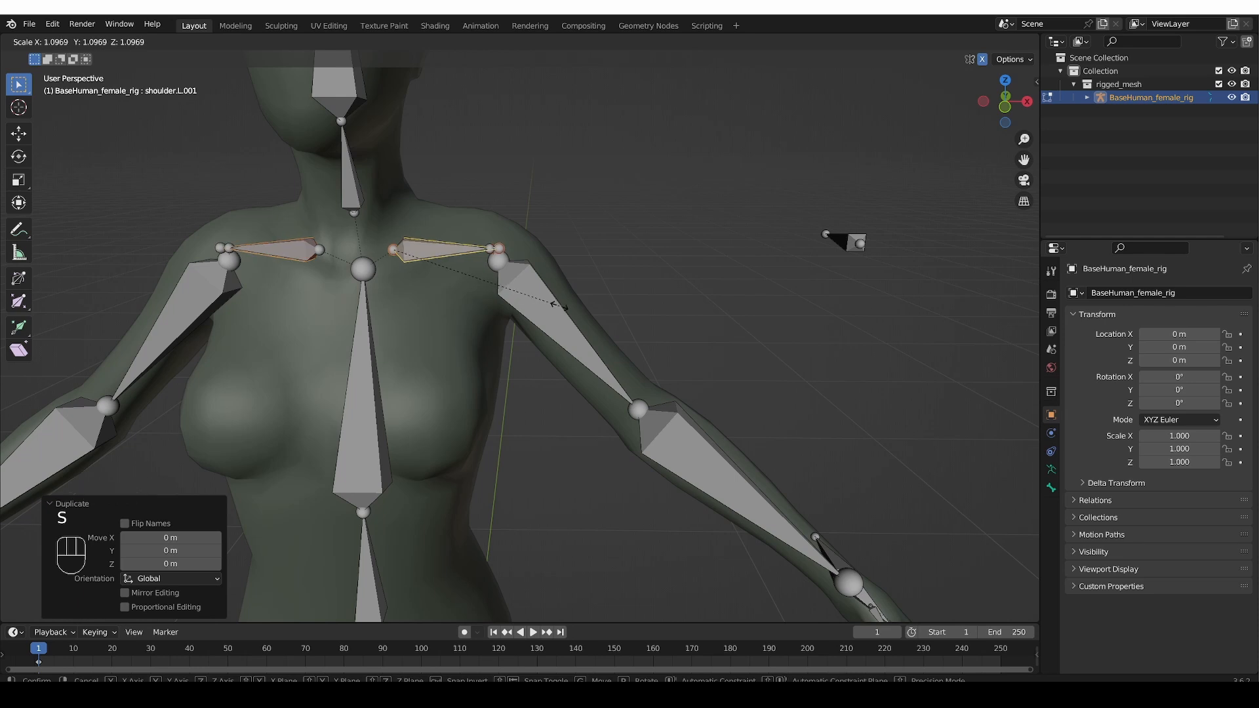
key("f2")
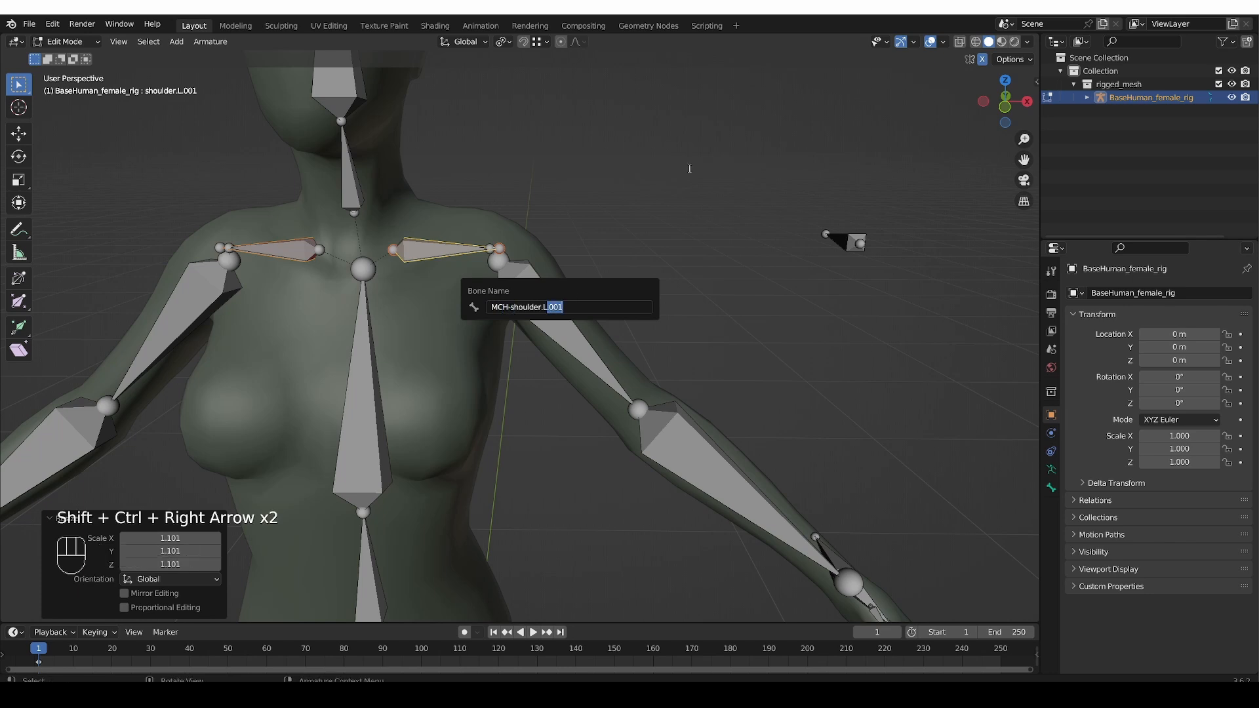
key("Backspace")
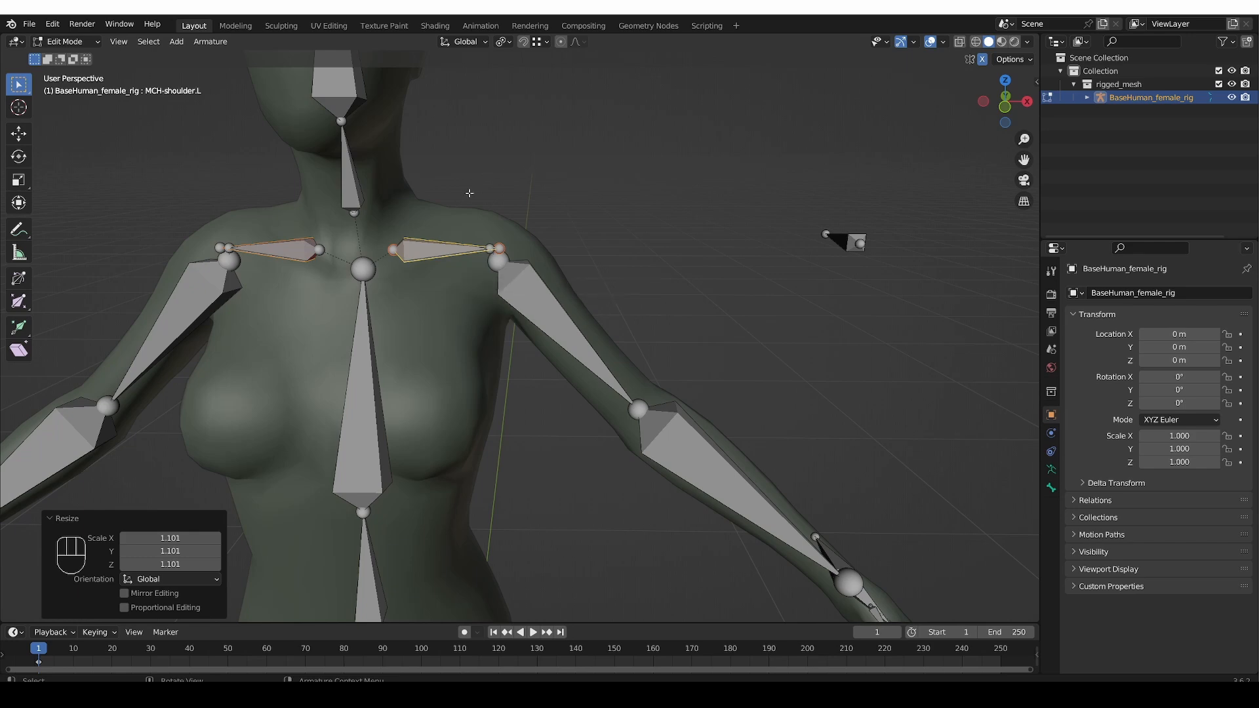
scroll("up", 3)
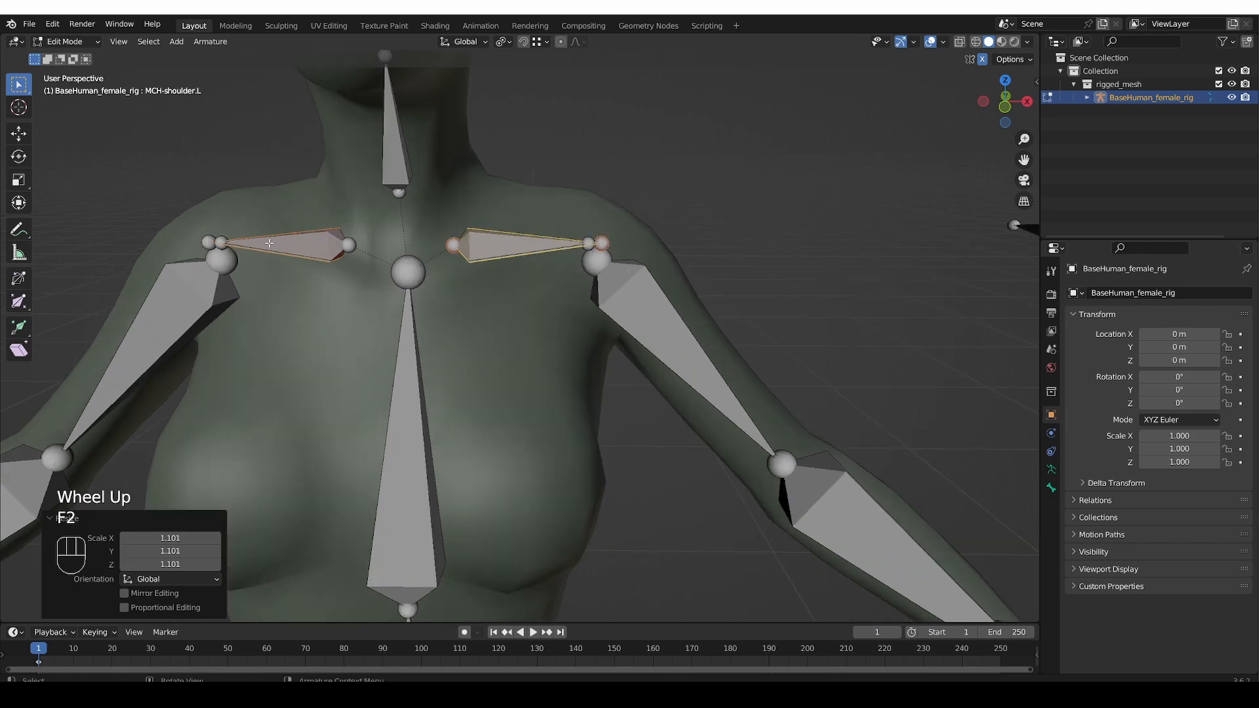
key("F2")
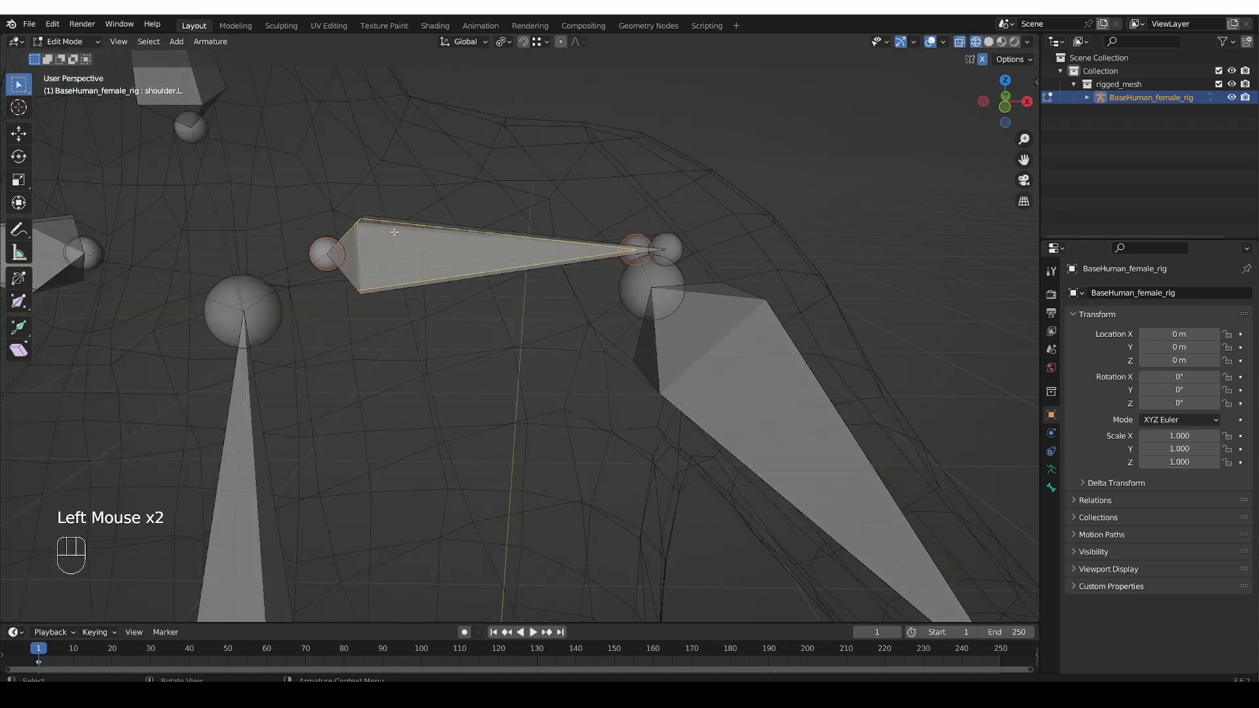
Delete the Damped Track constraint from shoulder.L in Pose Mode
key("Tab")
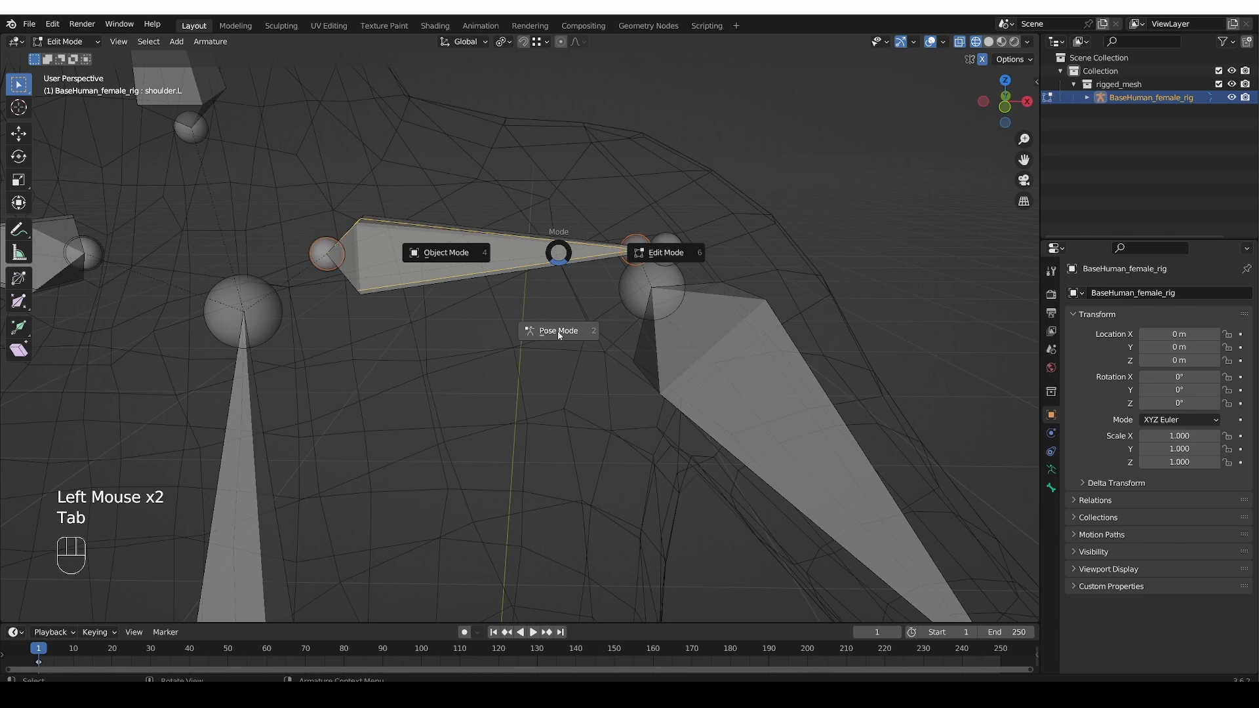
left_click(557, 331)
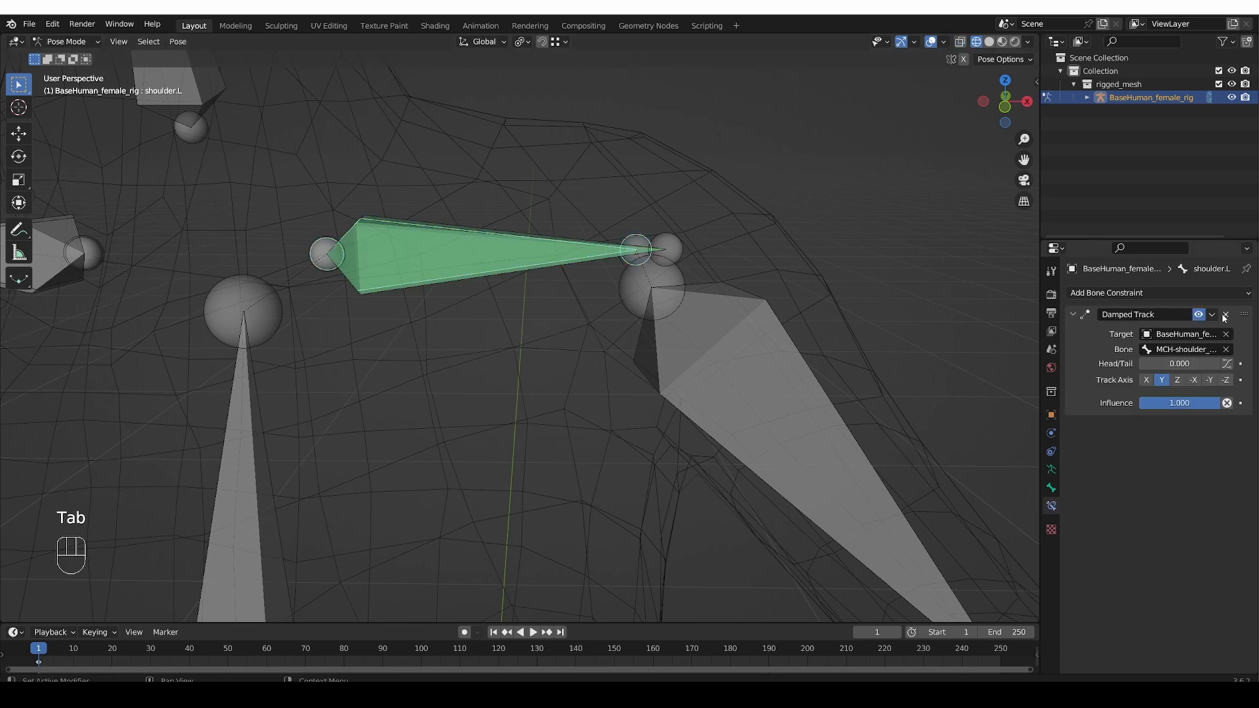
left_click(1225, 313)
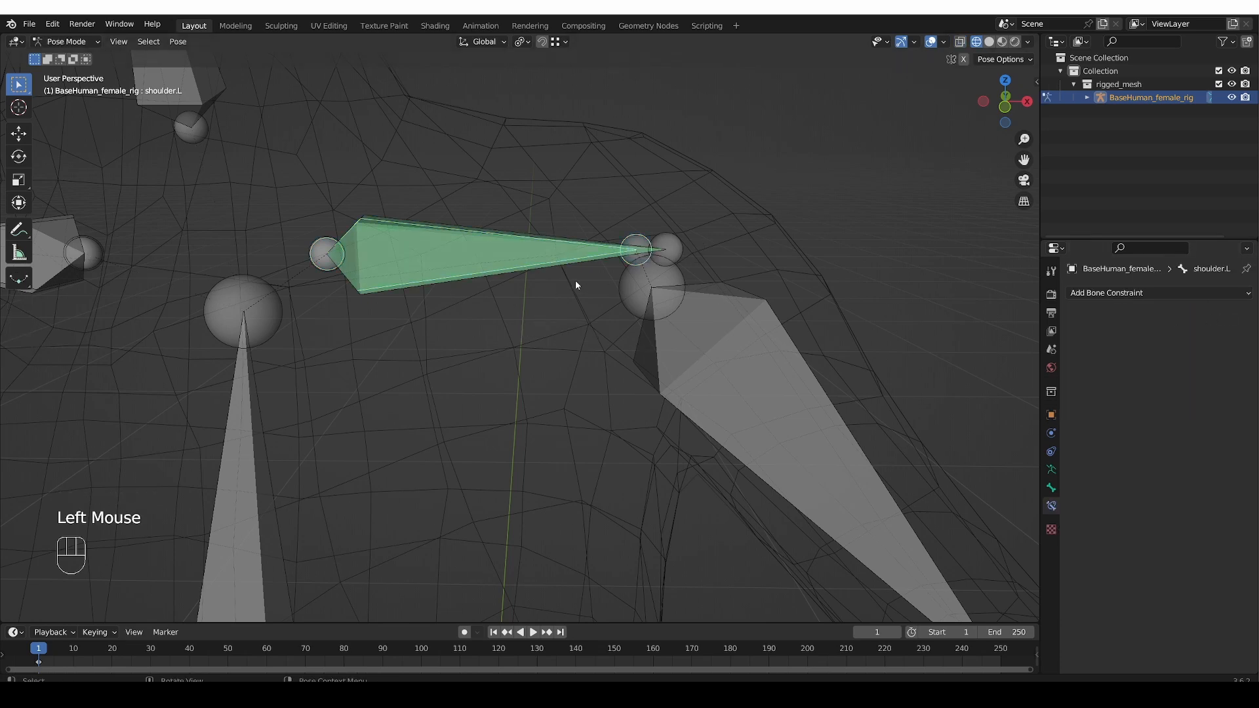
Parent shoulder.L to MCH-shoulder.L with Keep Offset in Edit Mode
key("Tab")
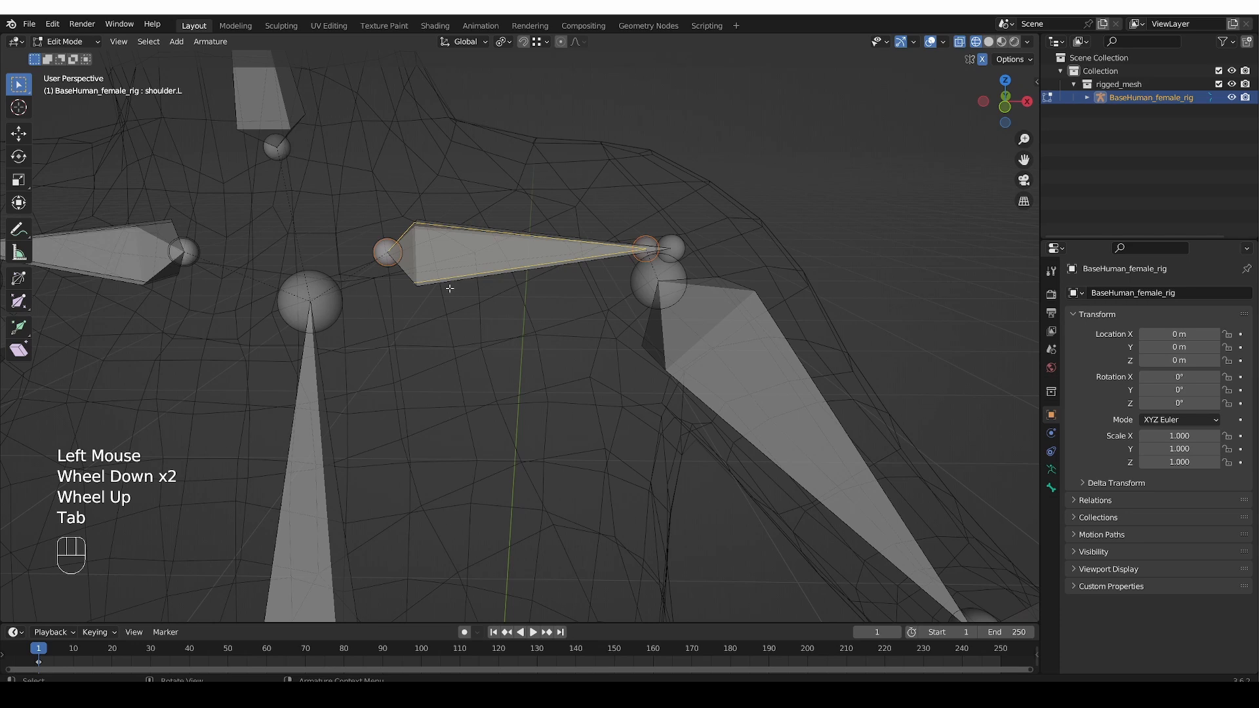
scroll("up", 3)
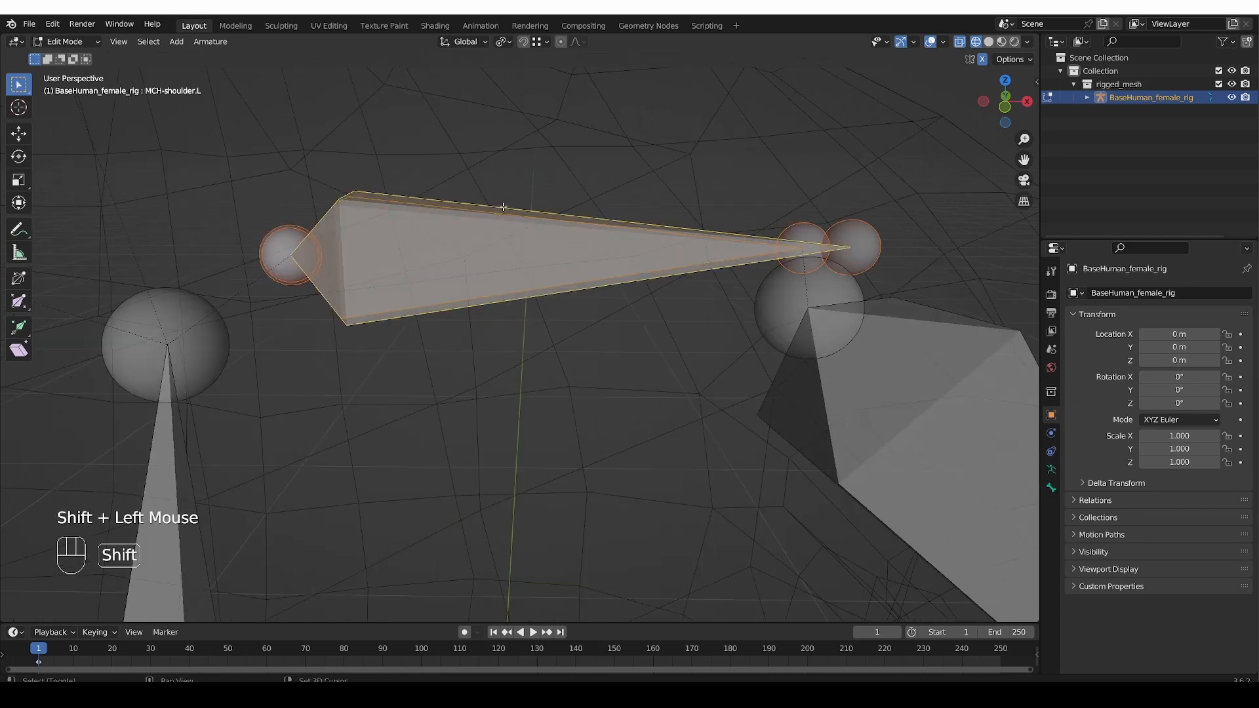
key("ctrl+p")
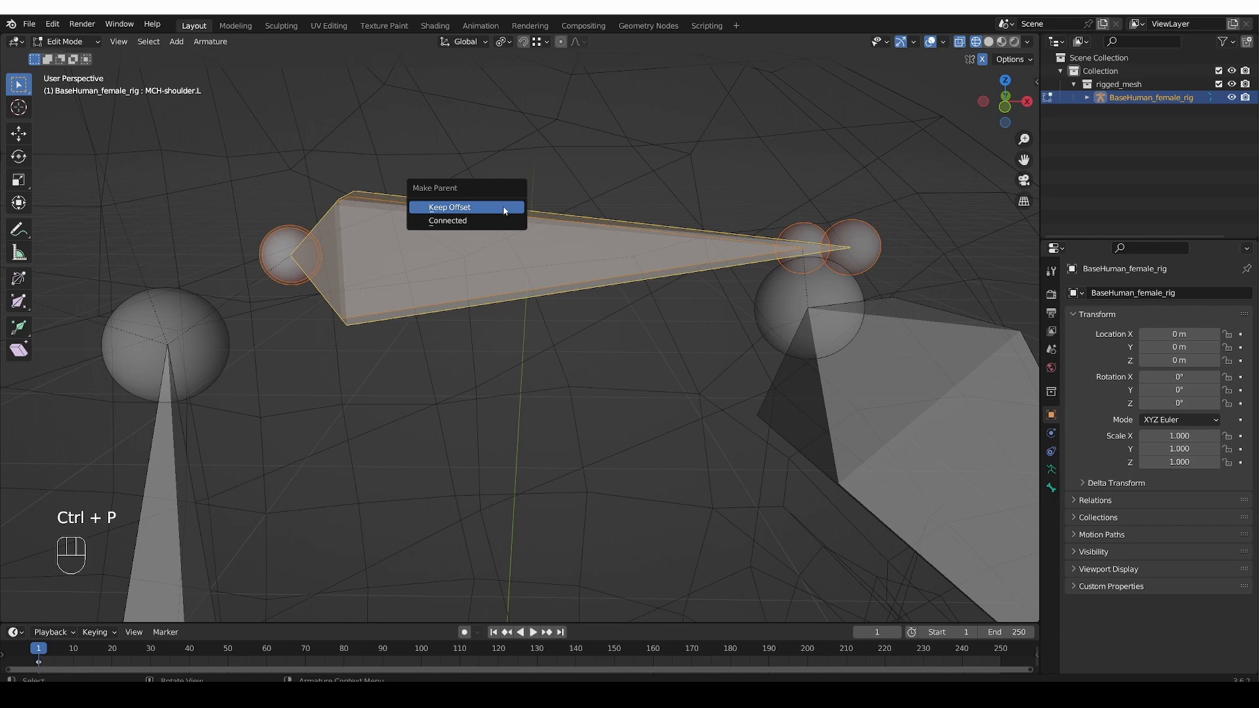
left_click(448, 207)
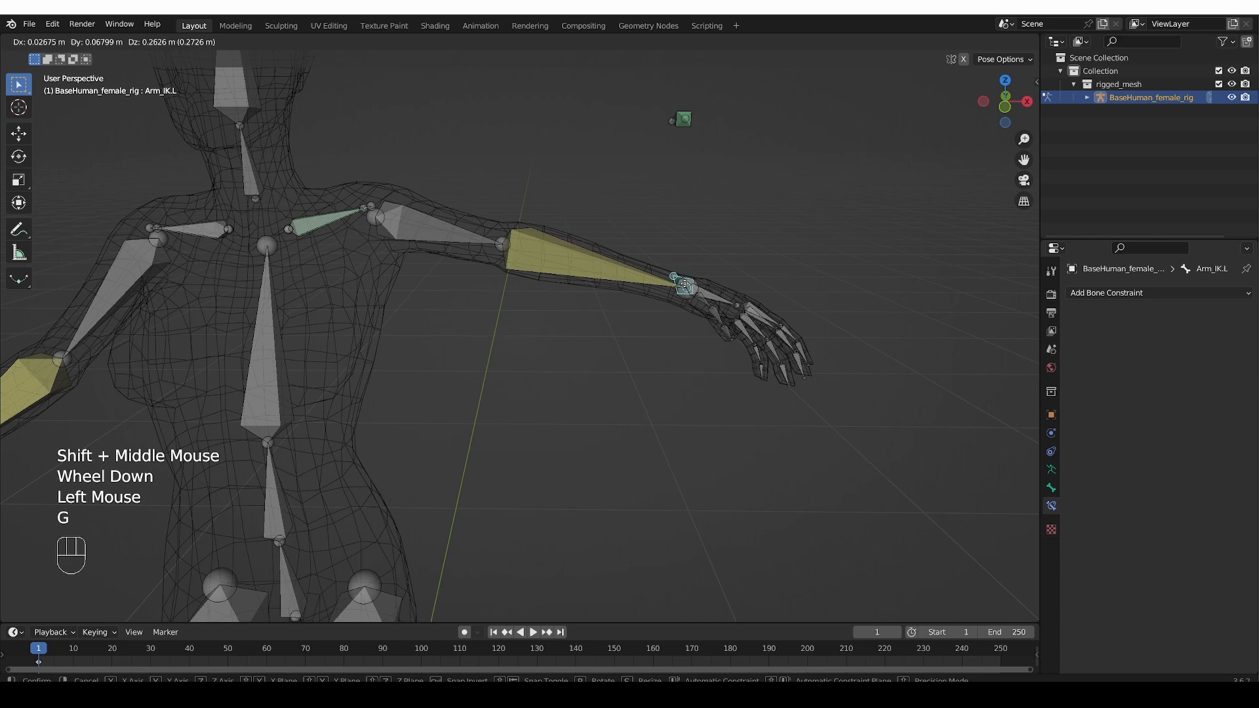
Raise Arm_IK.L to check the shoulder follows, then trackball-rotate shoulder.L by hand
left_click_drag(681, 284, 658, 205)
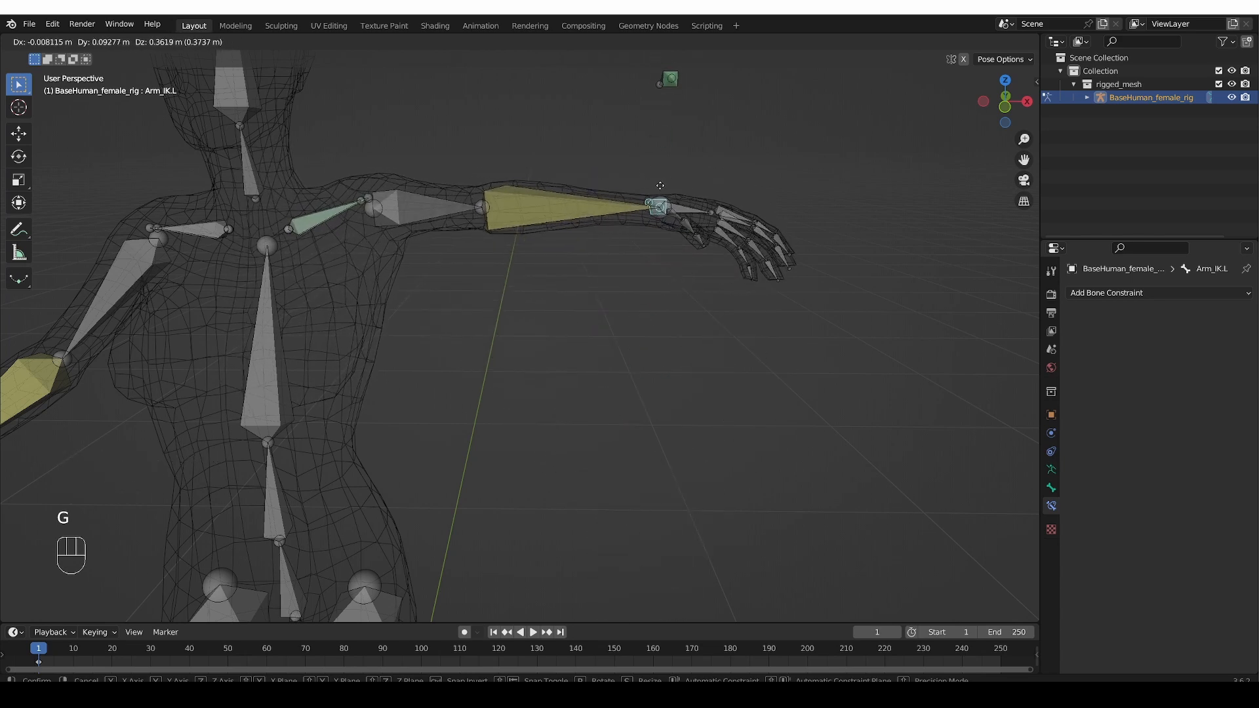
key("ctrl+z")
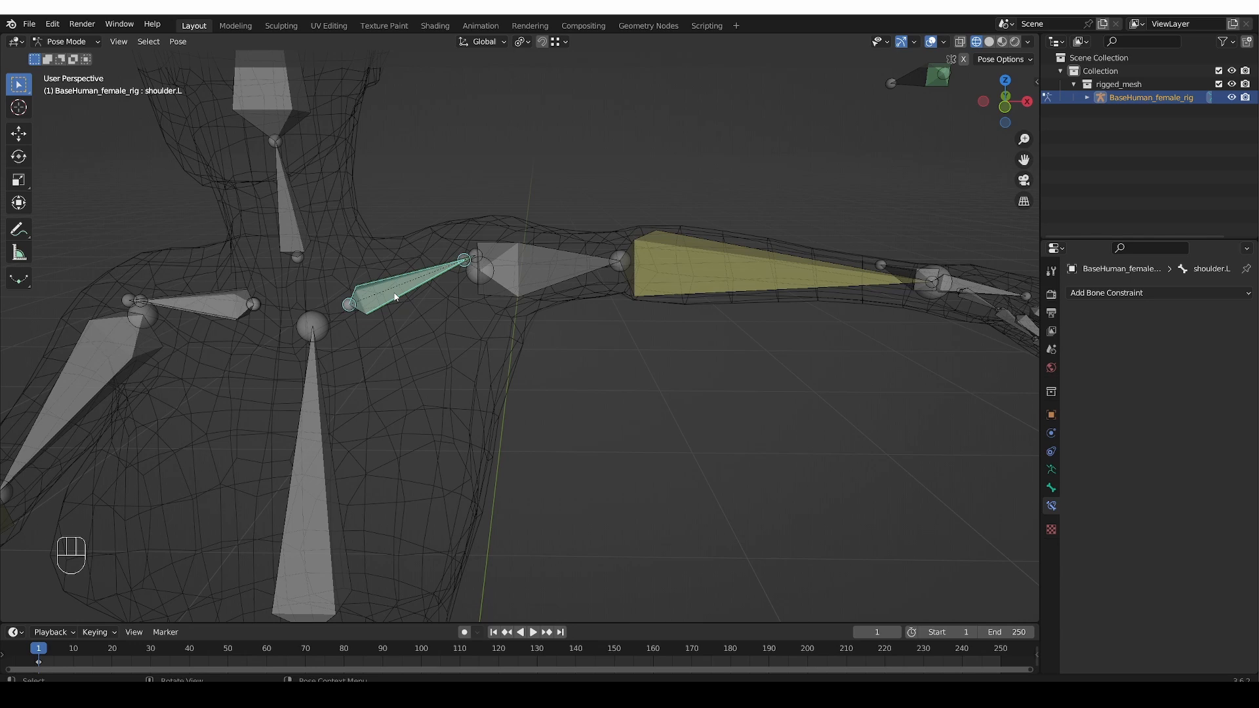
mouse_move(499, 338)
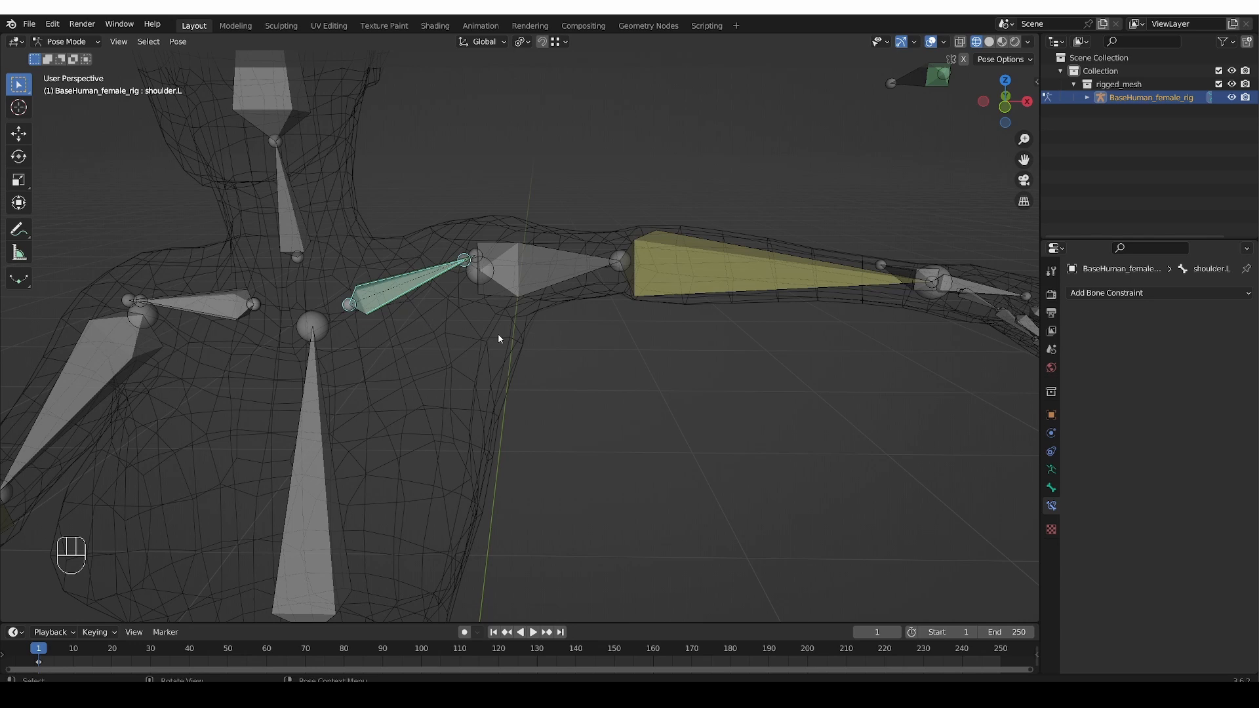
key("r")
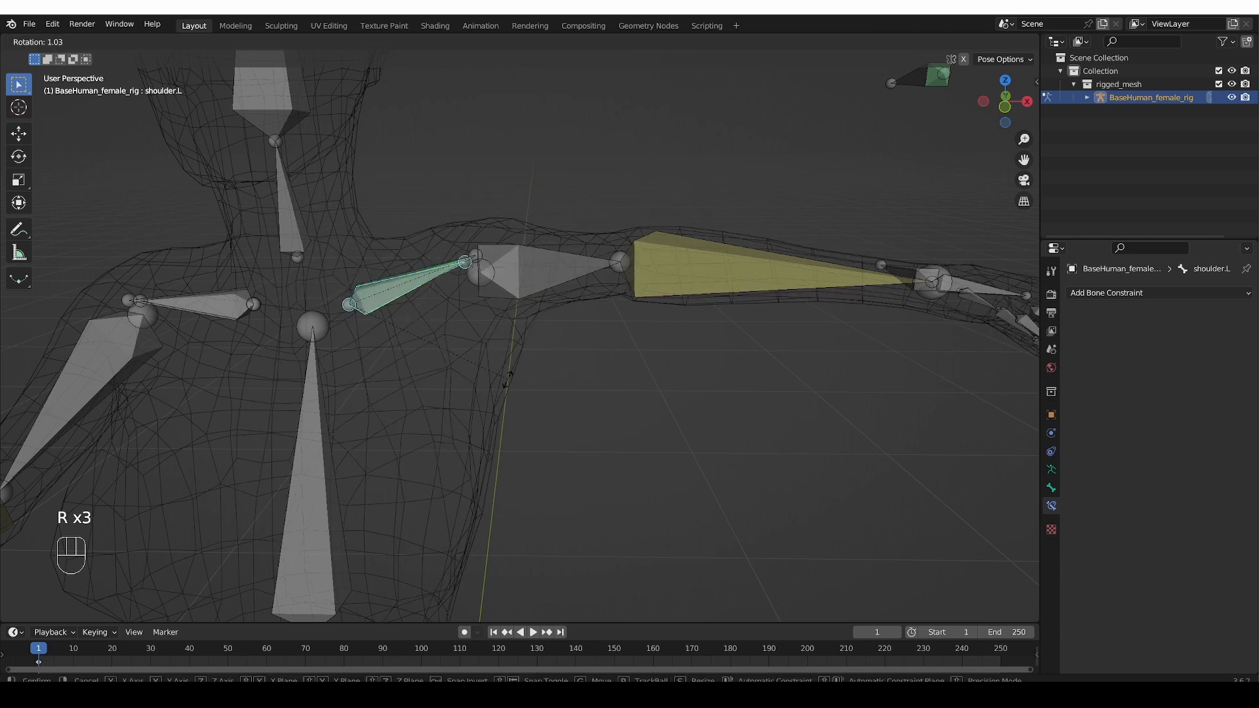
mouse_move(489, 362)
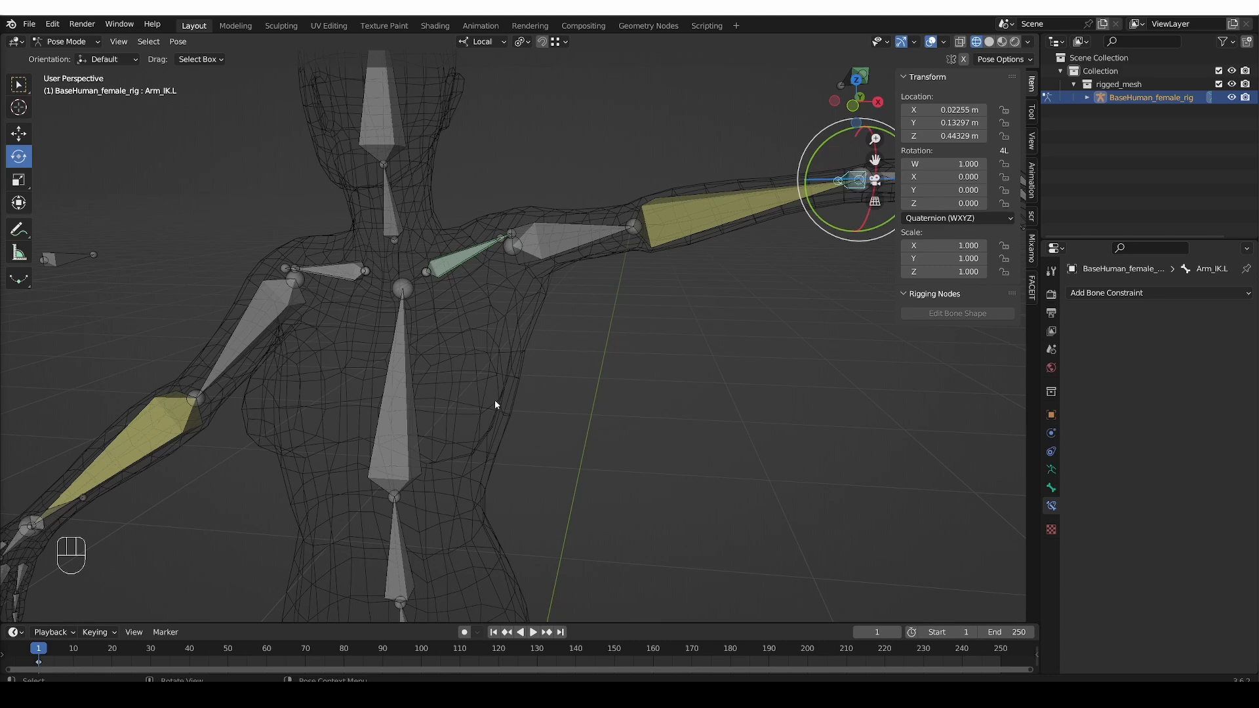
mouse_move(480, 258)
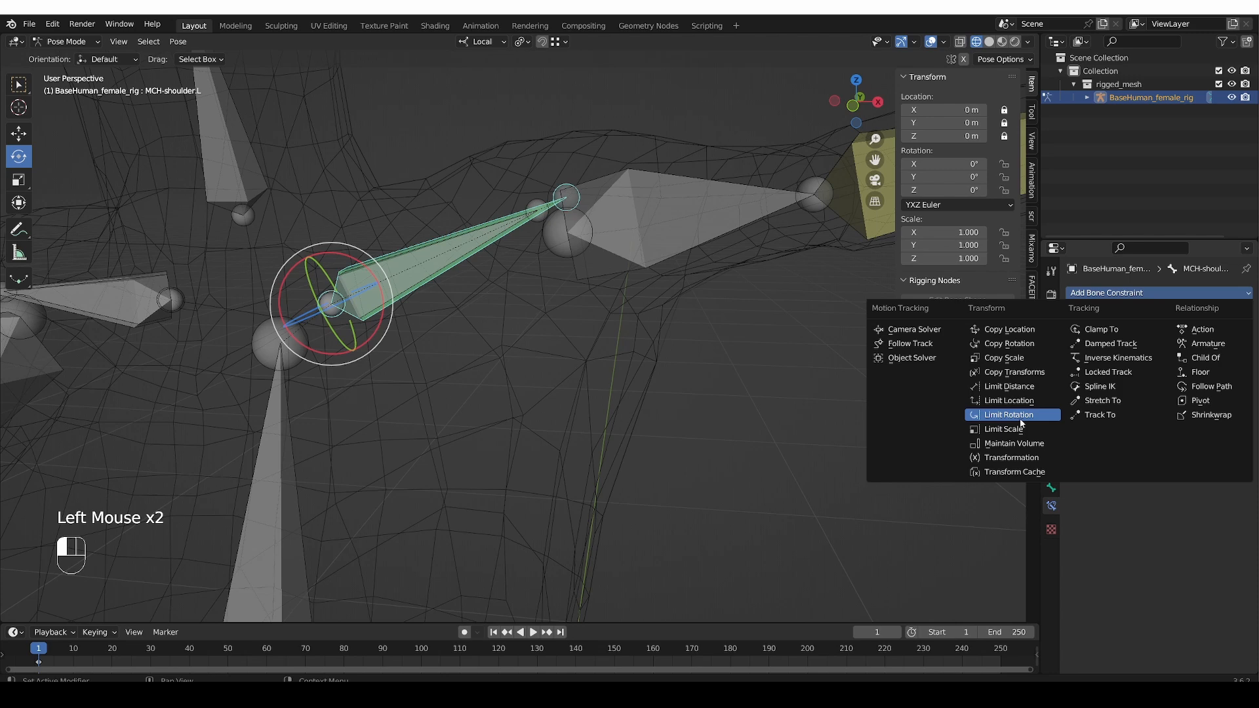
Add a Limit Rotation constraint on MCH-shoulder.L in Local Space with Limit X enabled
left_click(1008, 415)
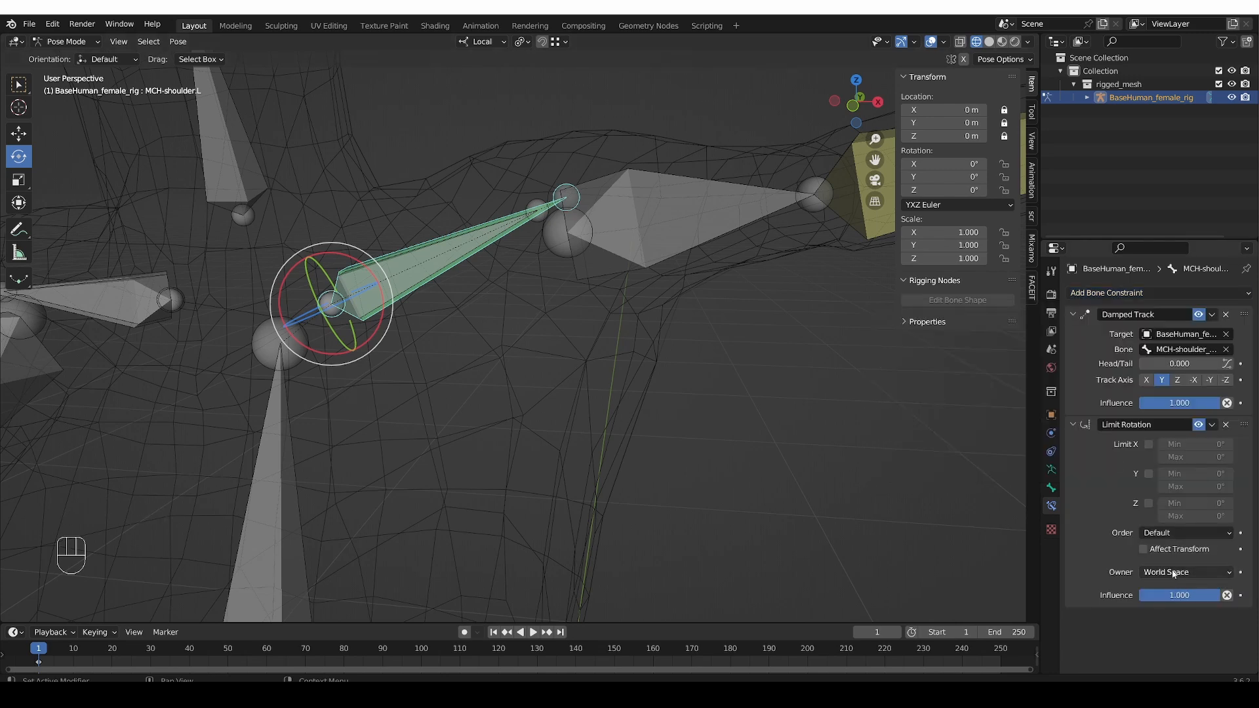
left_click(1184, 571)
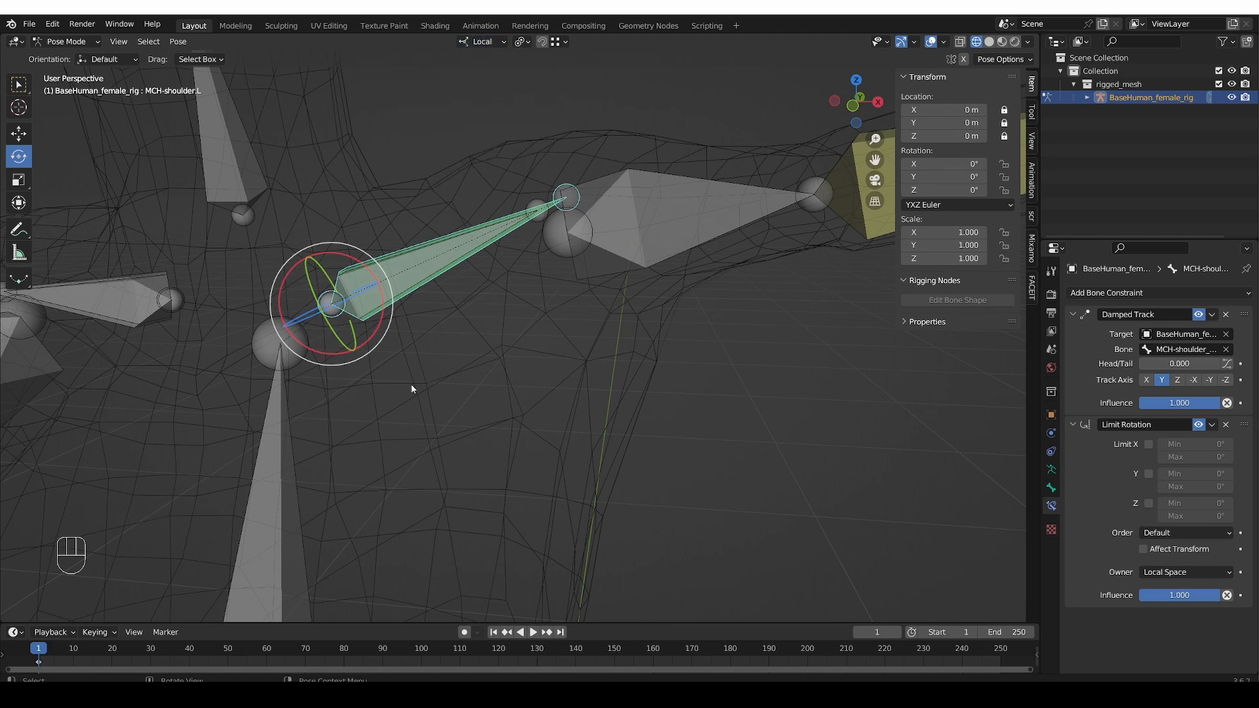
mouse_move(339, 249)
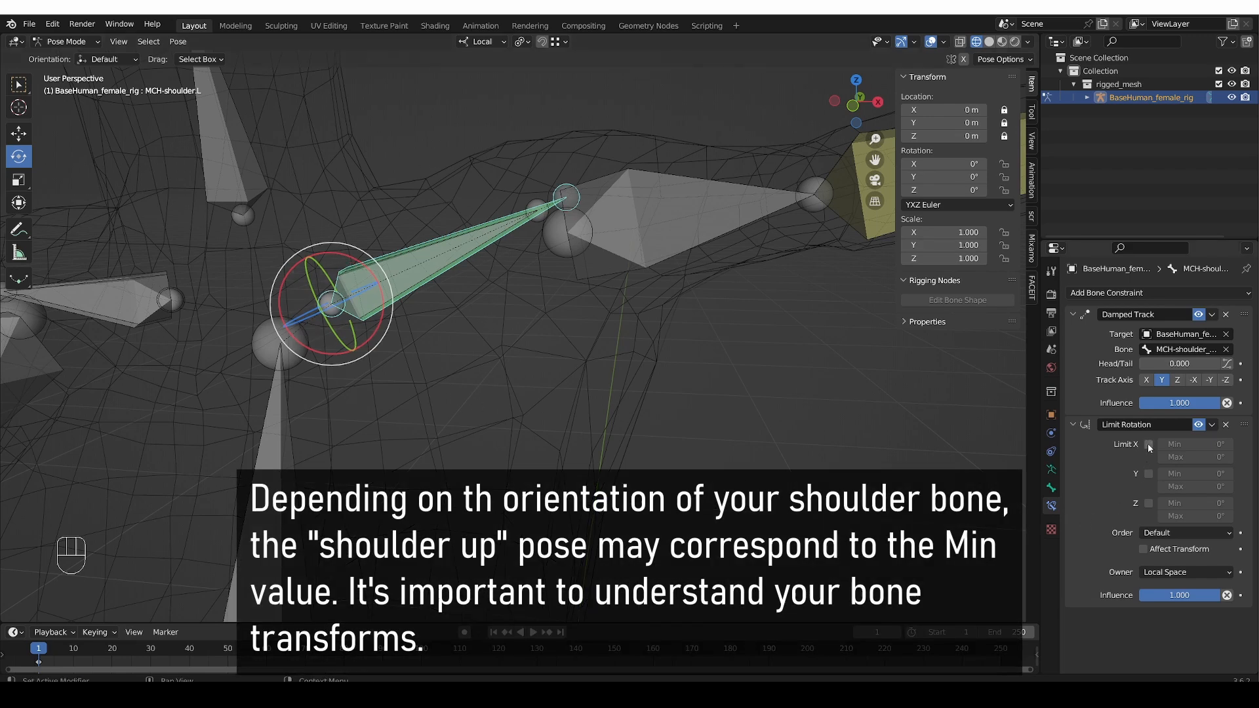
left_click(1148, 445)
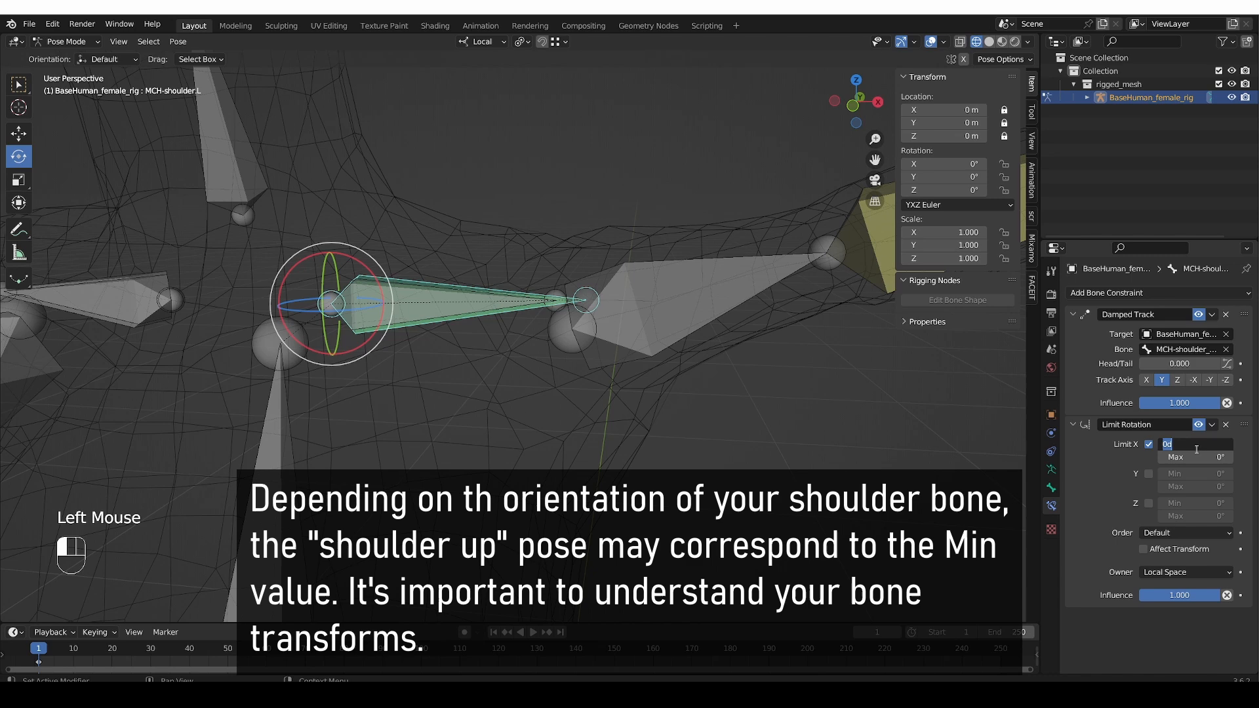